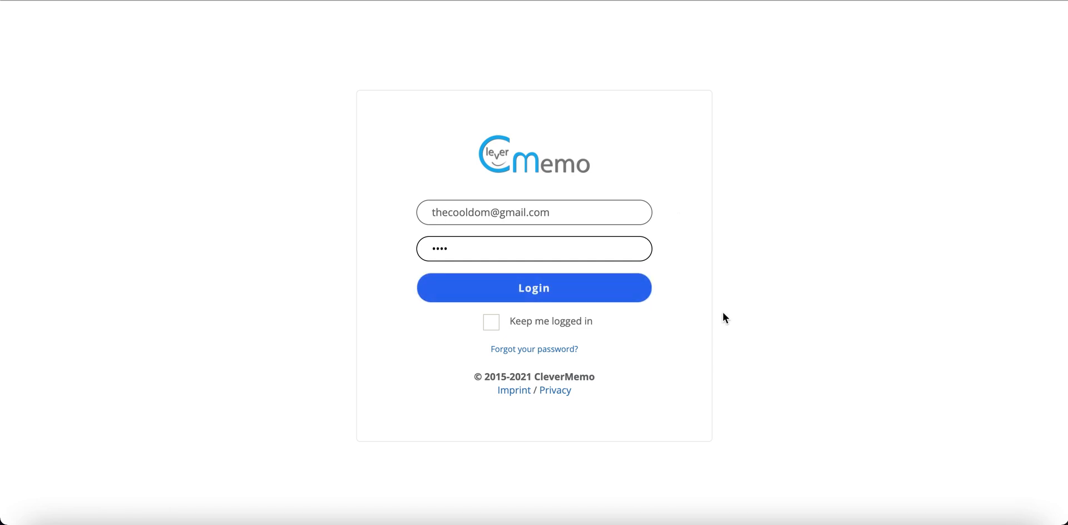
mouse_move(595, 293)
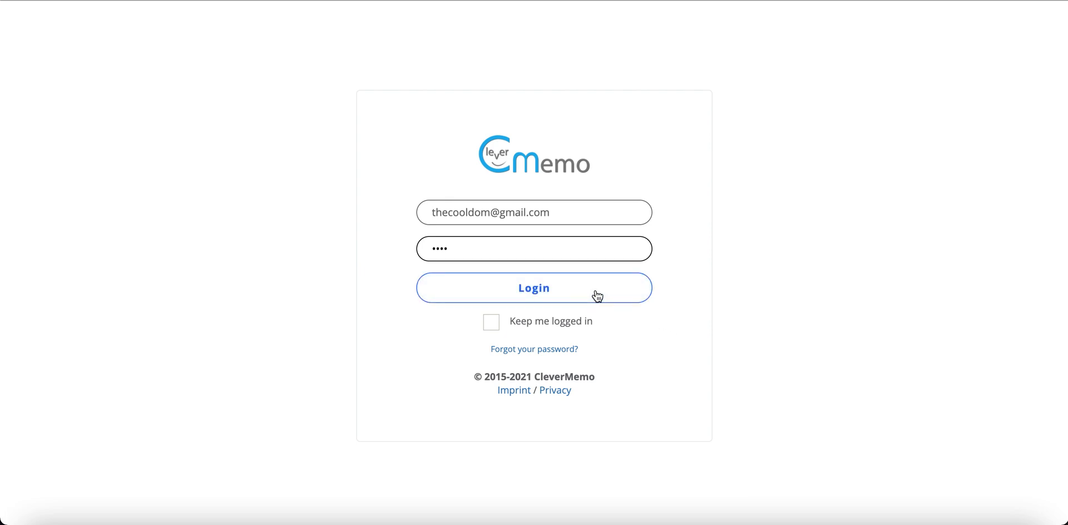
Log in with the prefilled credentials and review the dashboard of recent client actions
left_click(534, 288)
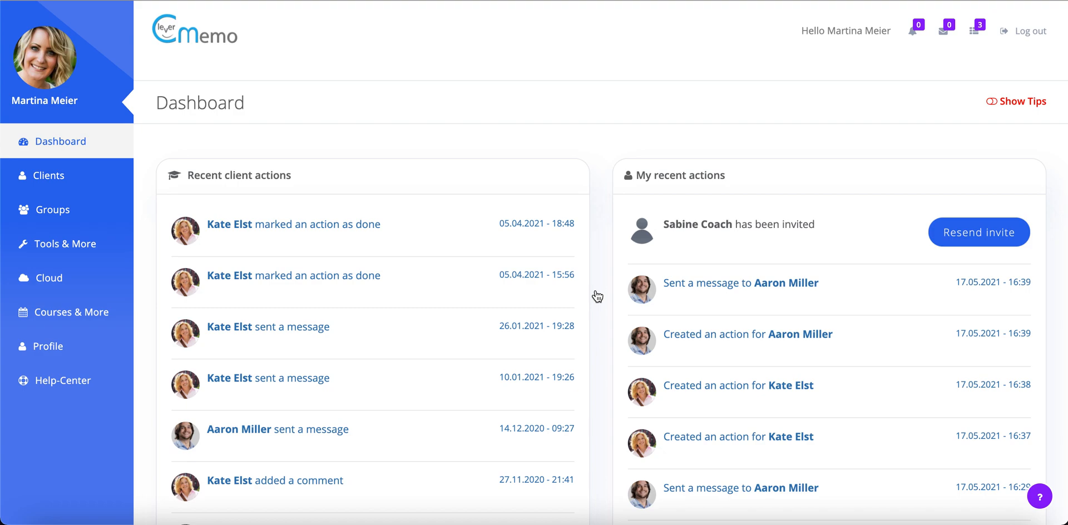
scroll("down", 3)
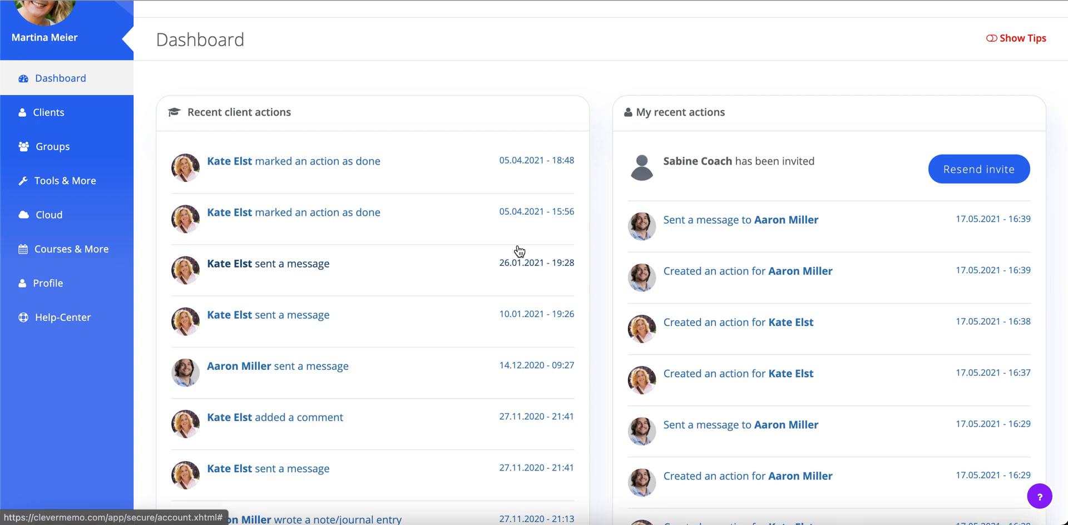
mouse_move(58, 119)
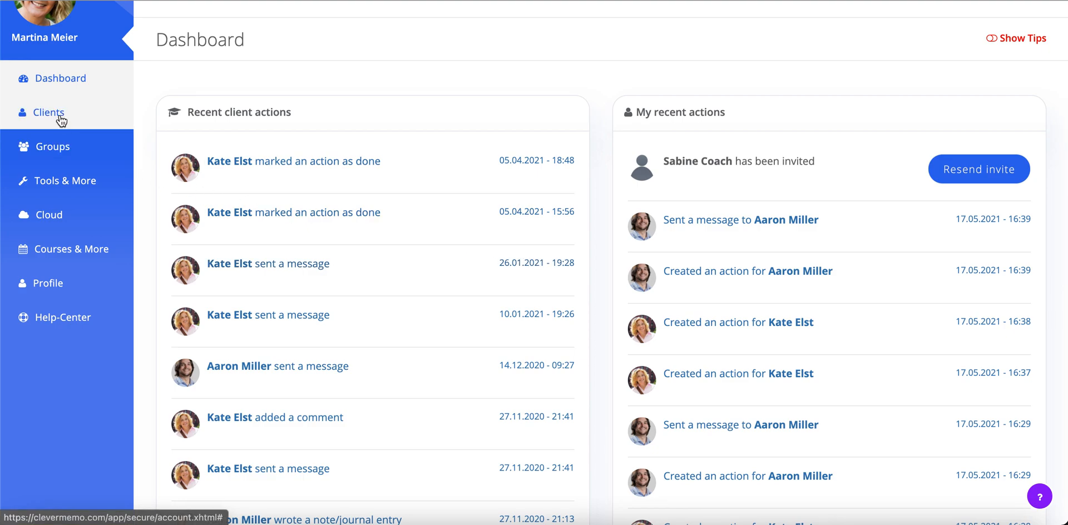
left_click(49, 111)
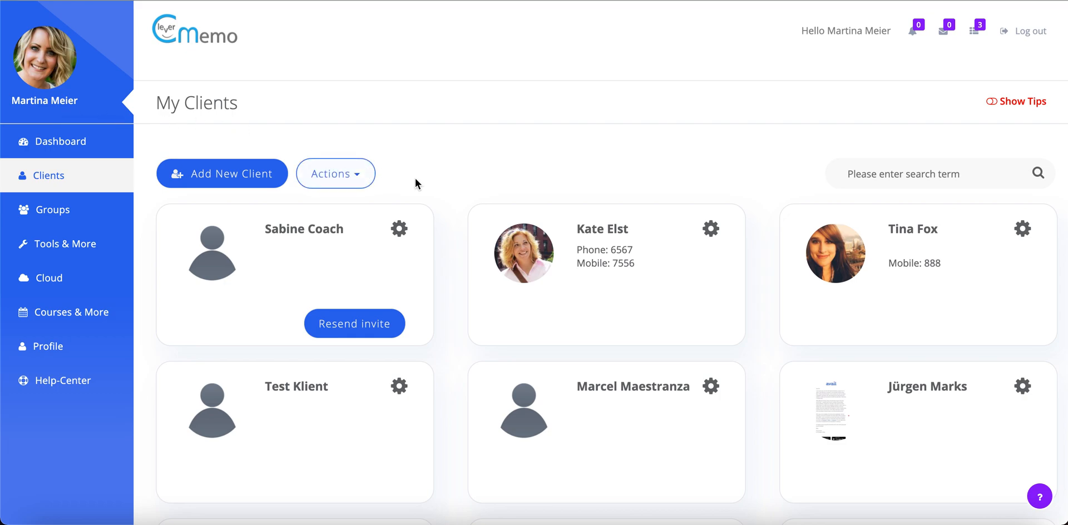
mouse_move(590, 238)
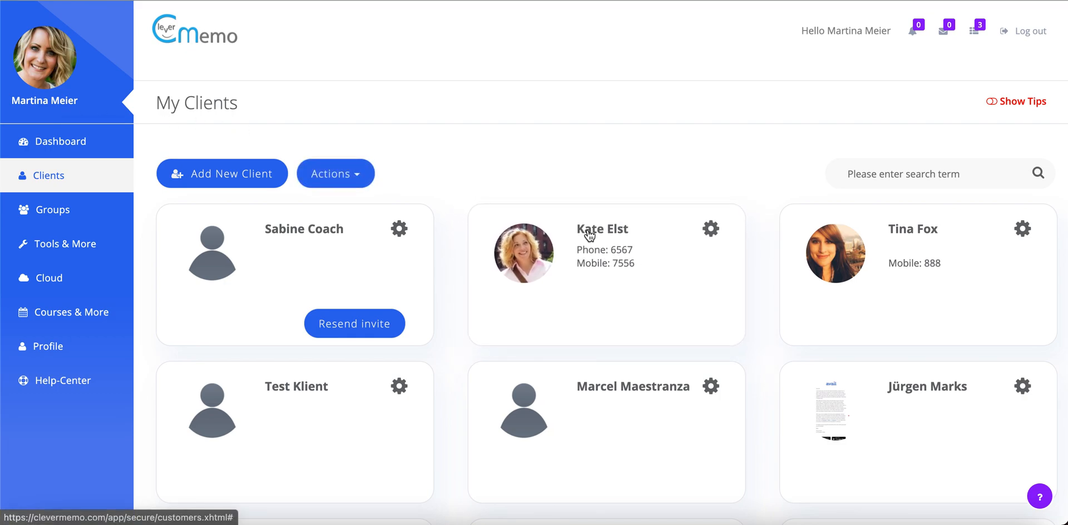
left_click(602, 229)
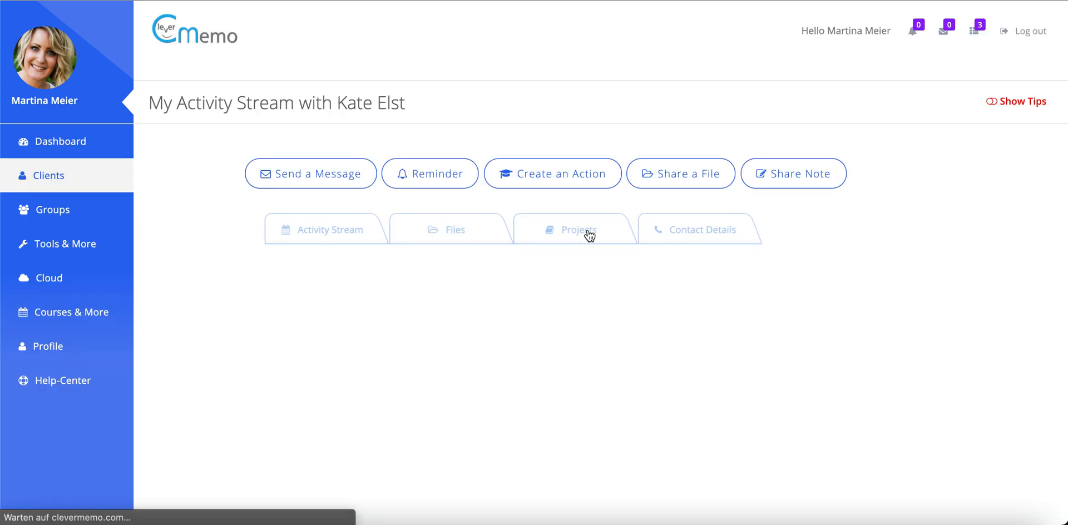
left_click(330, 229)
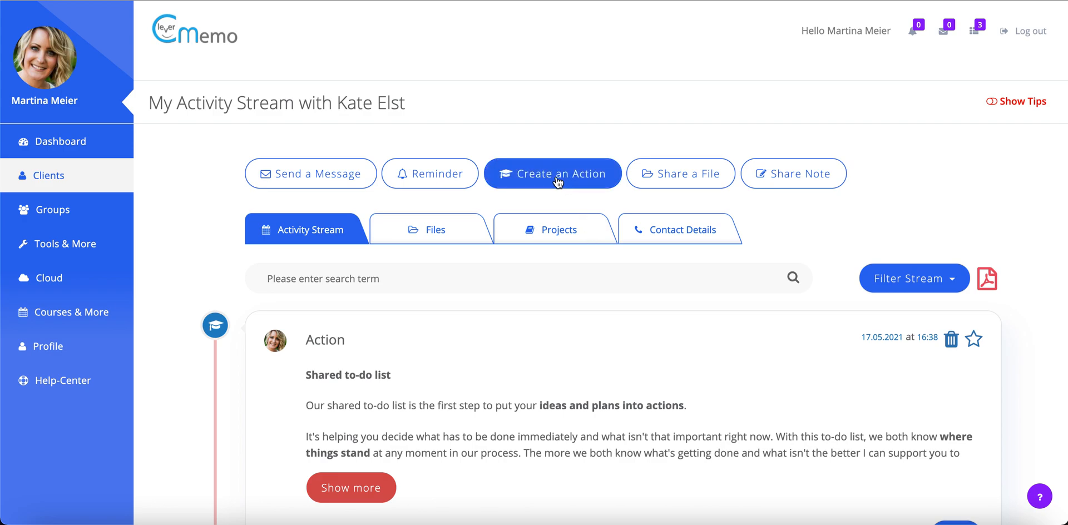
mouse_move(572, 184)
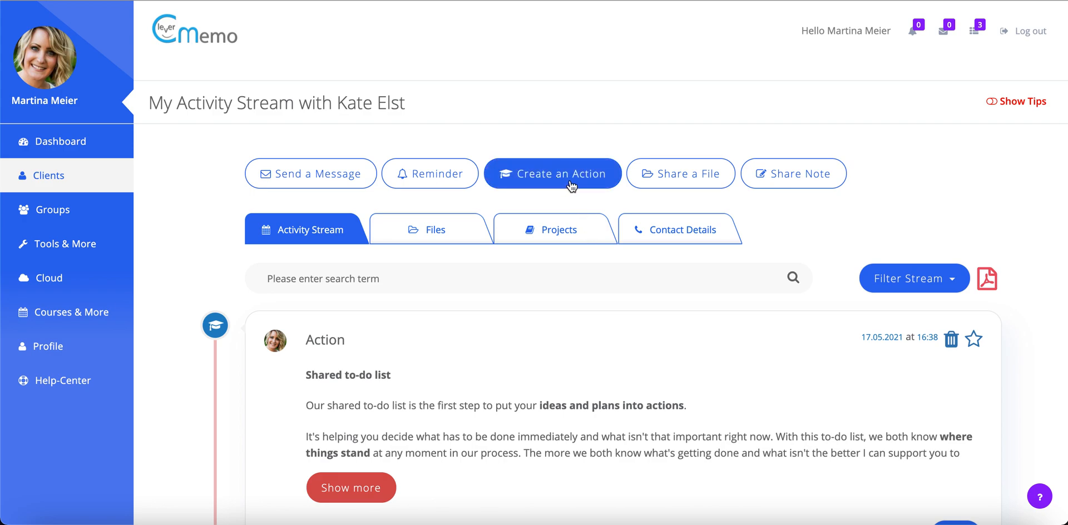
left_click(553, 173)
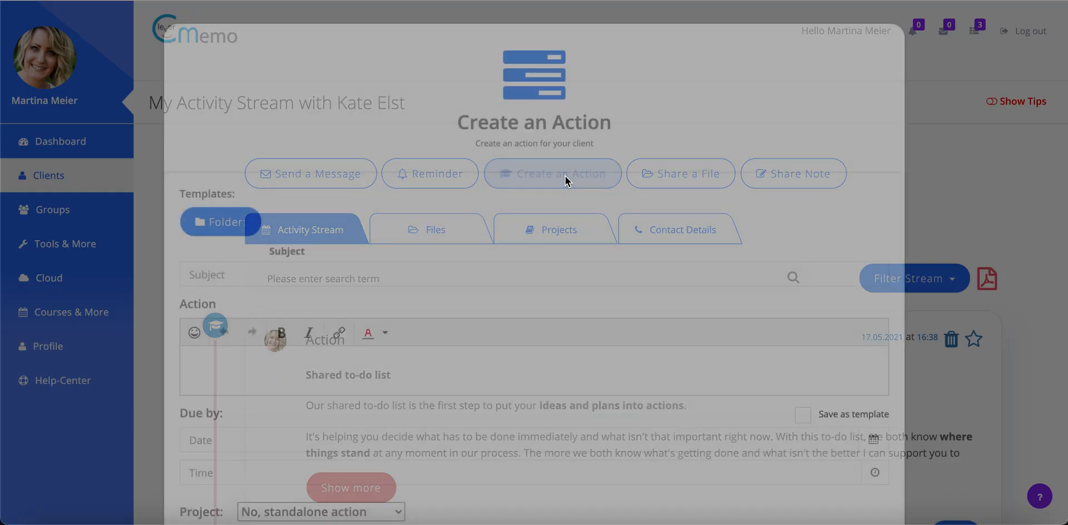
left_click(220, 222)
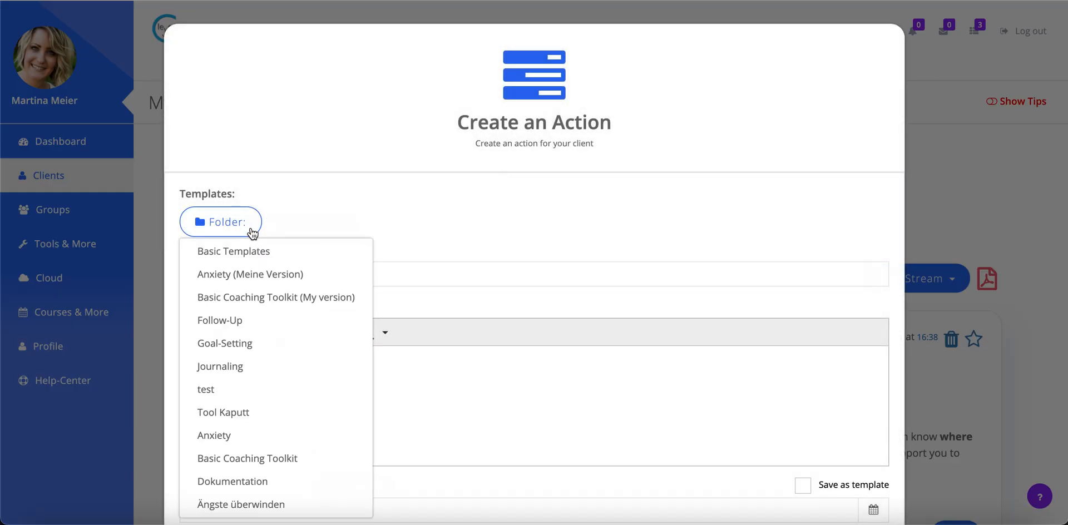
left_click(321, 222)
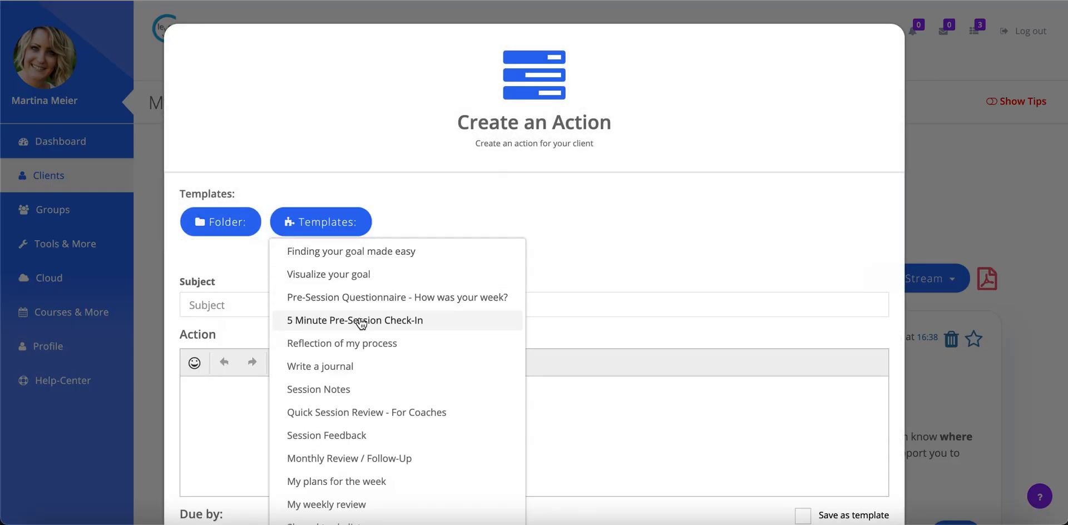
left_click(327, 435)
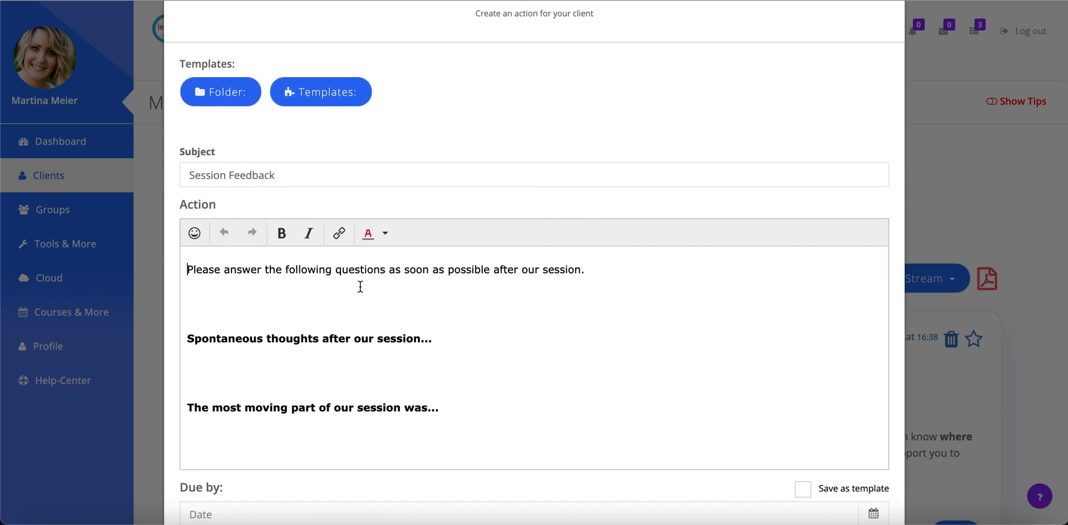
Set the action due 19.05.2021 at 18:30 with a one-hour email reminder and send it
scroll("down", 3)
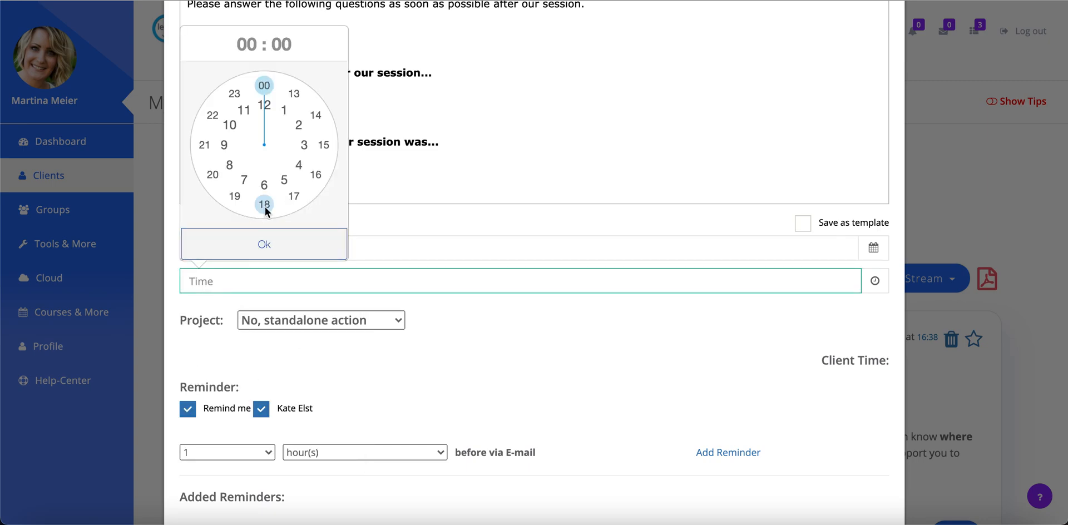
left_click(263, 243)
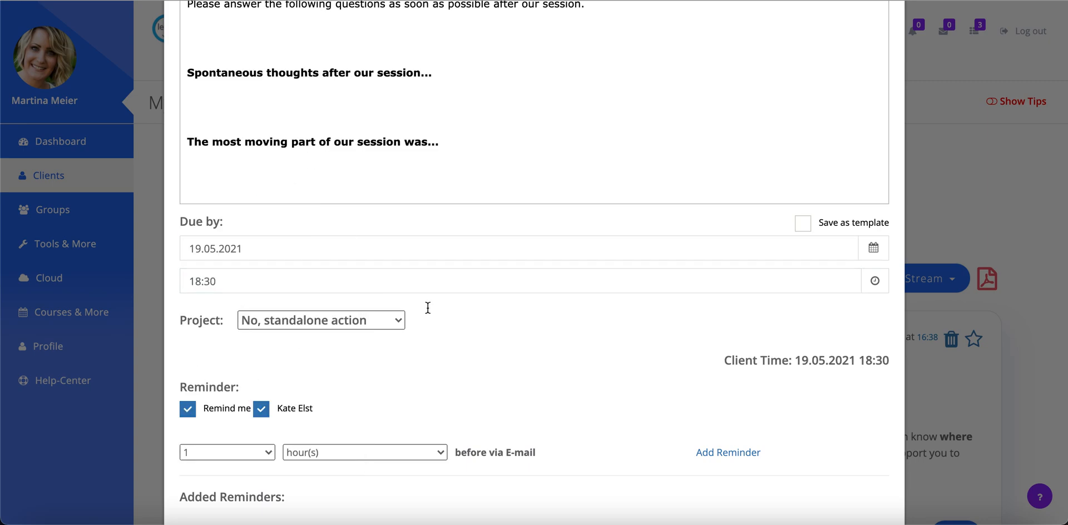
scroll("down", 3)
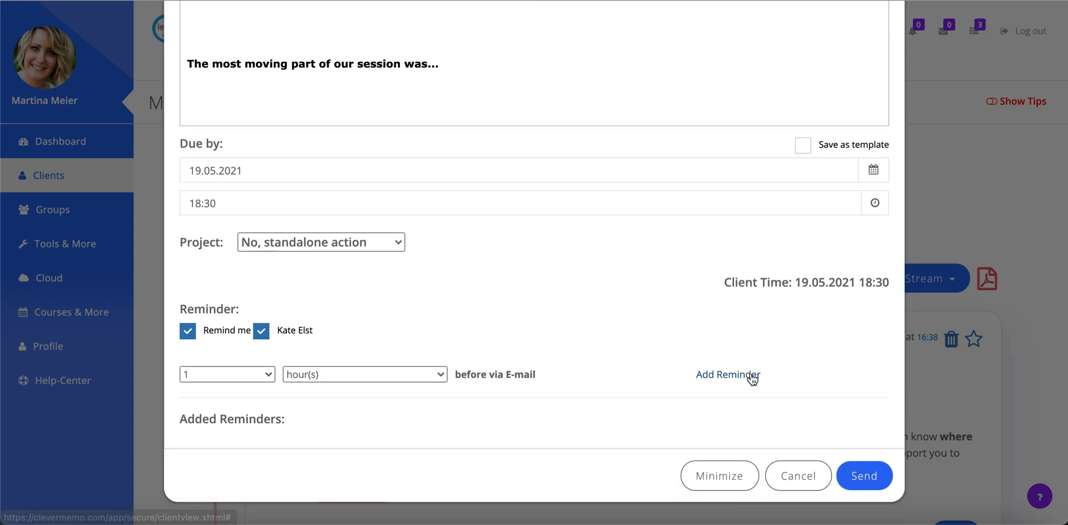
left_click(728, 374)
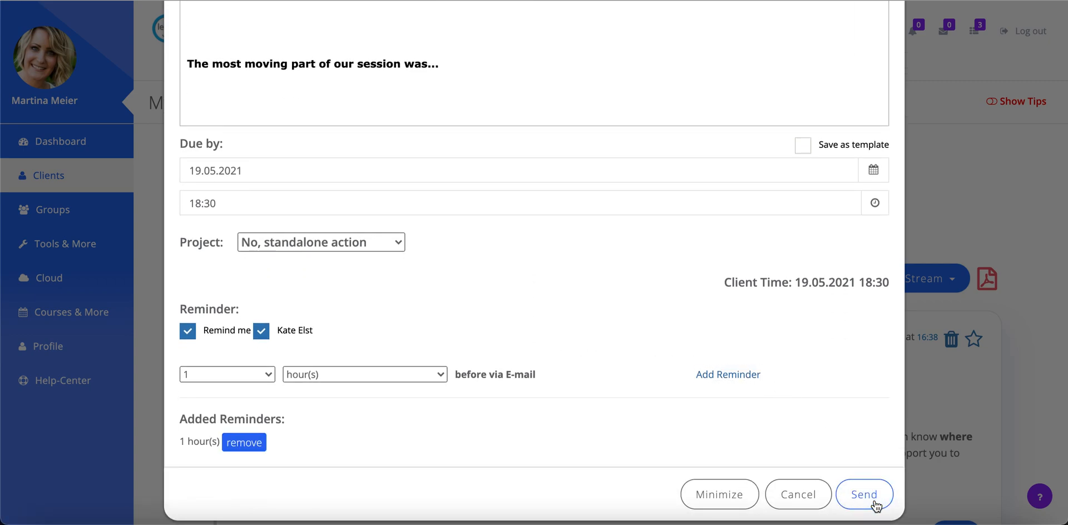
left_click(869, 510)
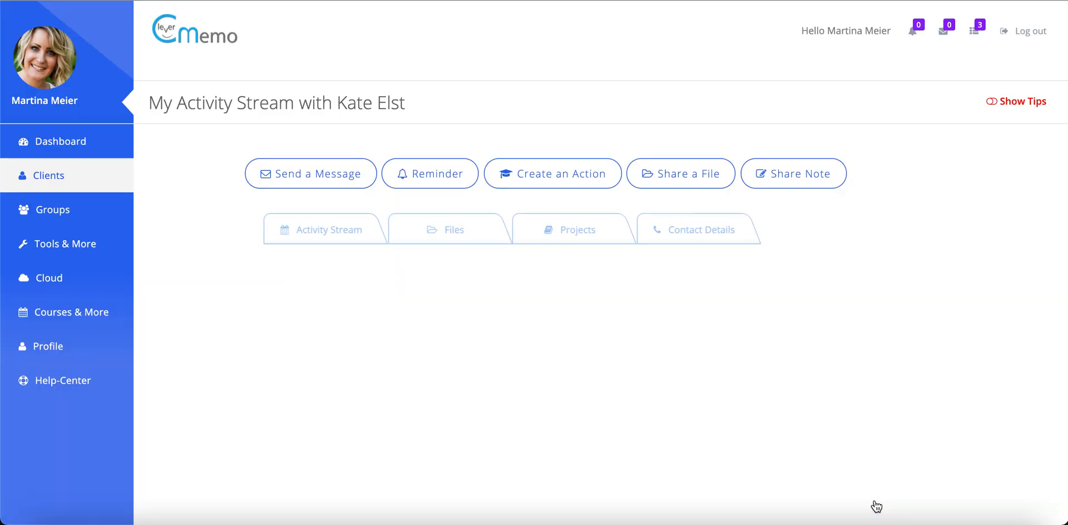
left_click(328, 229)
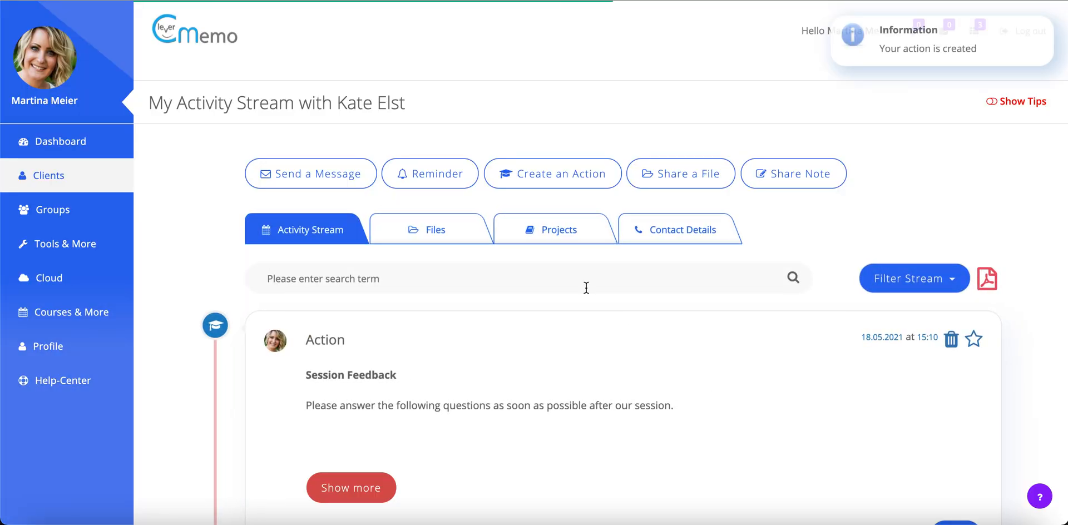
left_click(551, 173)
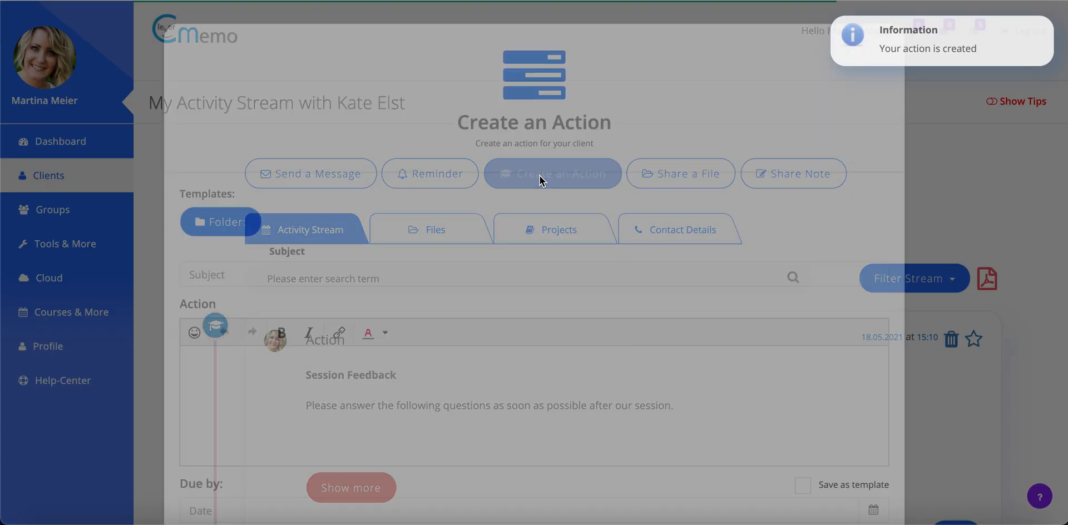
left_click(221, 222)
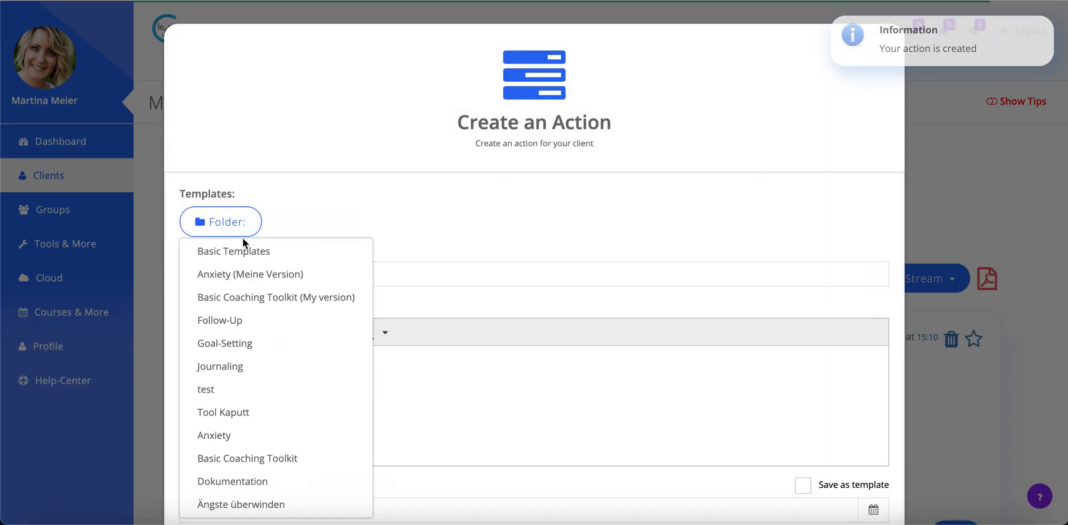
left_click(321, 221)
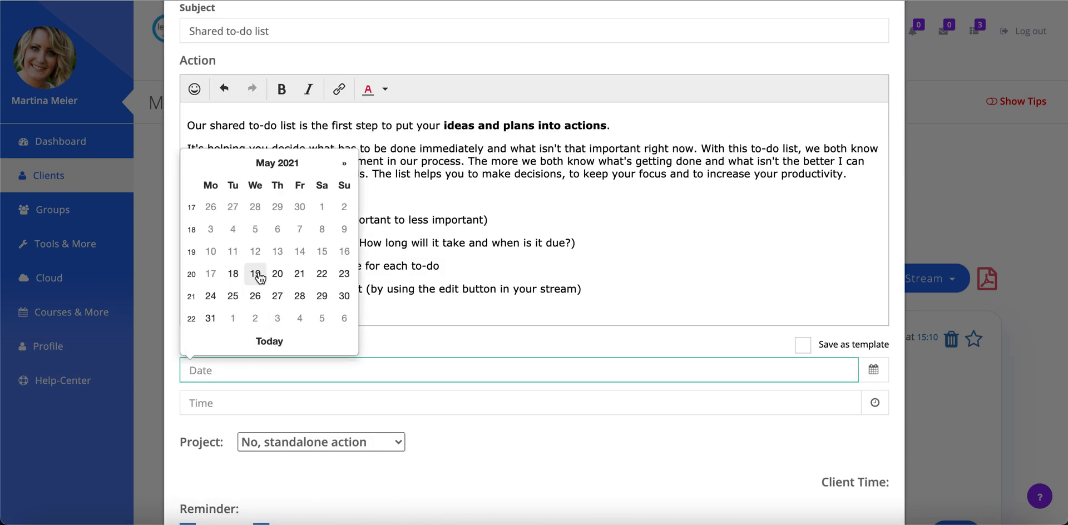
Set the due date to 19 May 2021 at 18:30 and send the Shared to-do list action
left_click(508, 401)
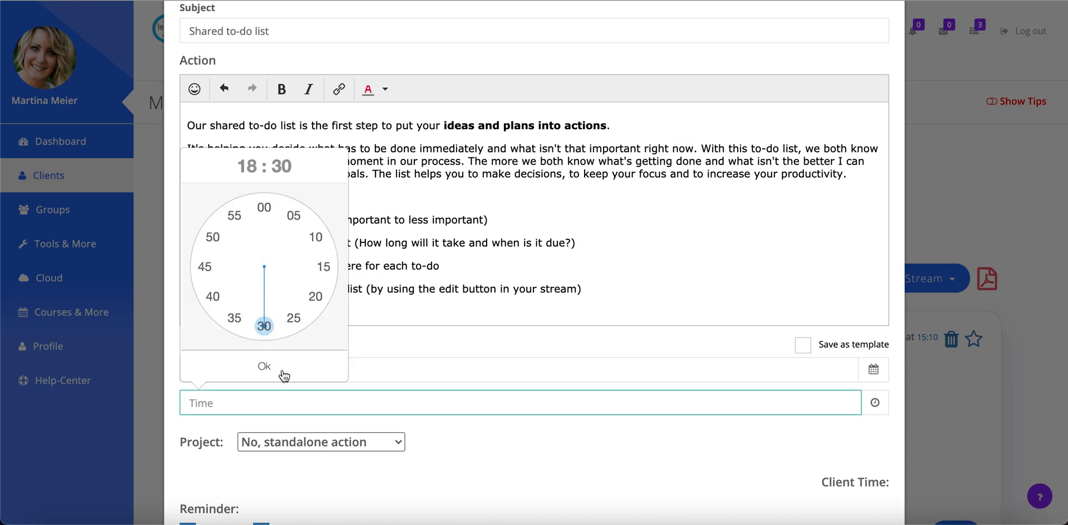
left_click(265, 366)
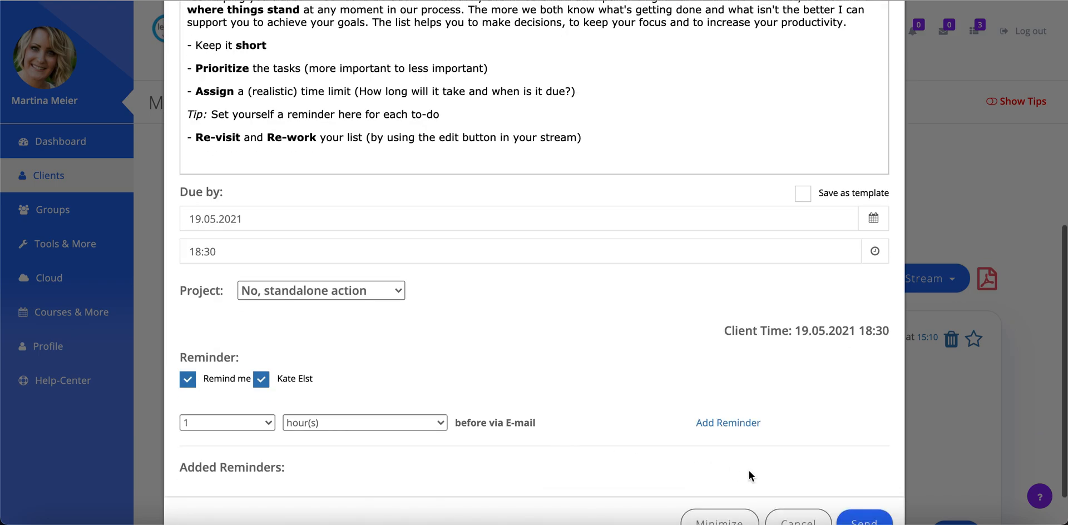
left_click(862, 521)
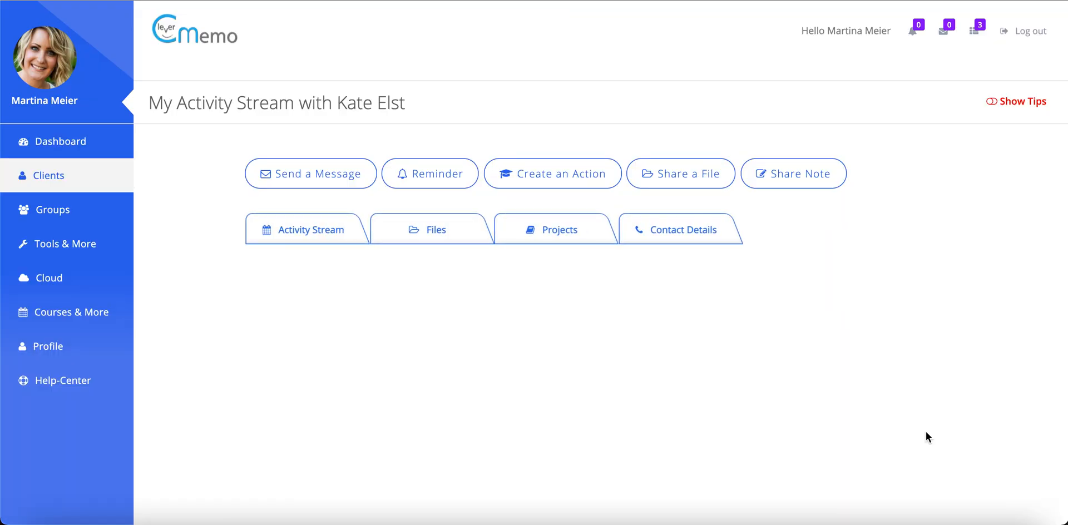
left_click(307, 229)
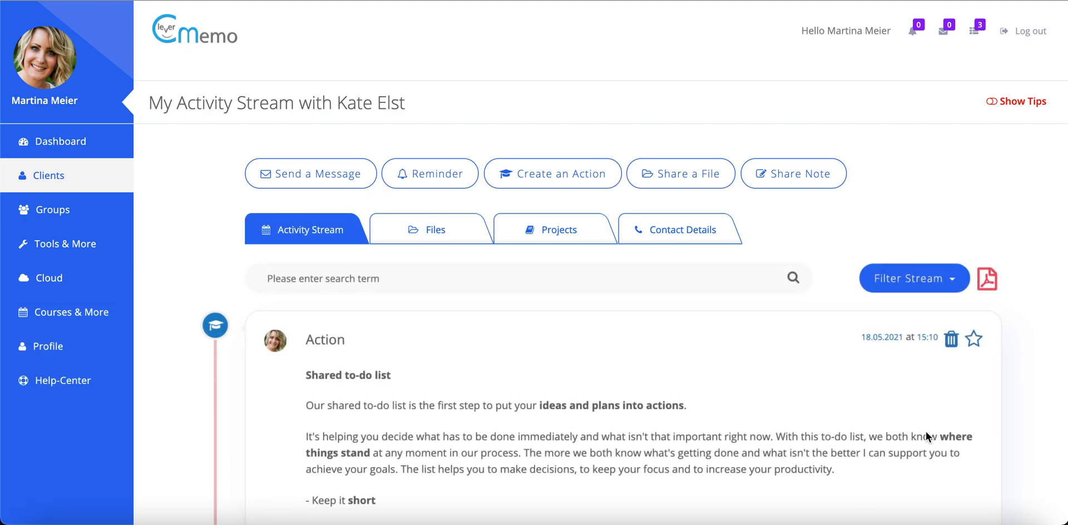
left_click(551, 174)
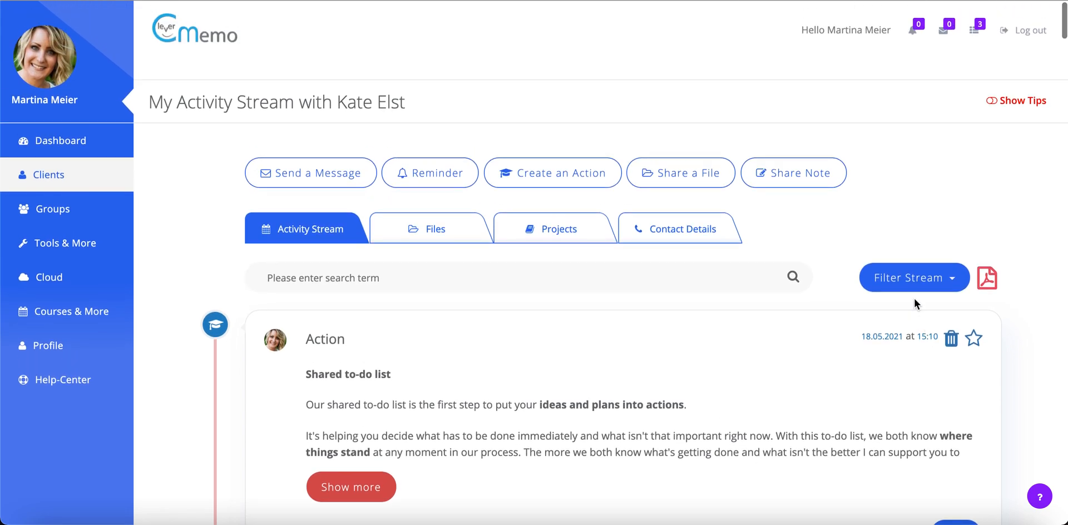
left_click(914, 277)
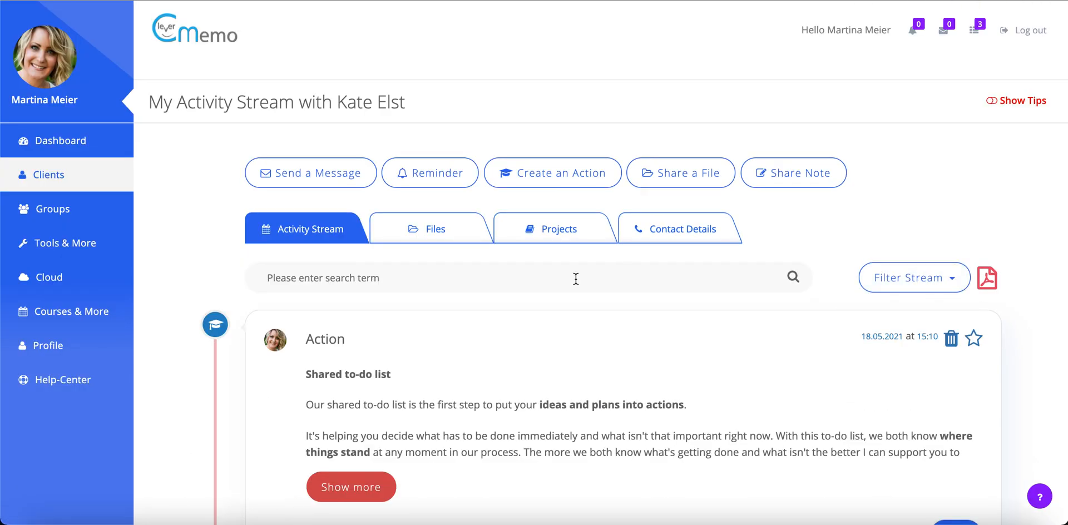
type("f")
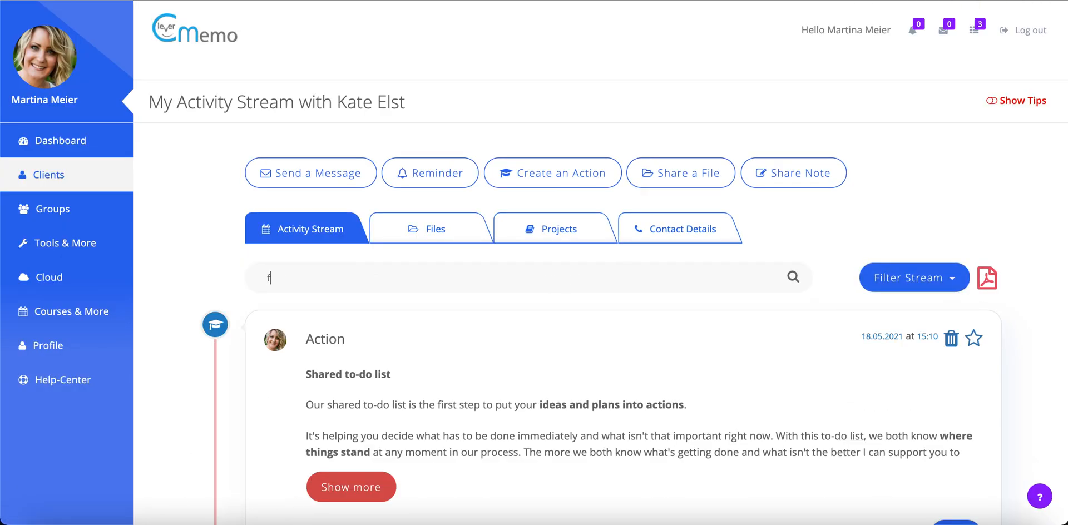
type("eedb")
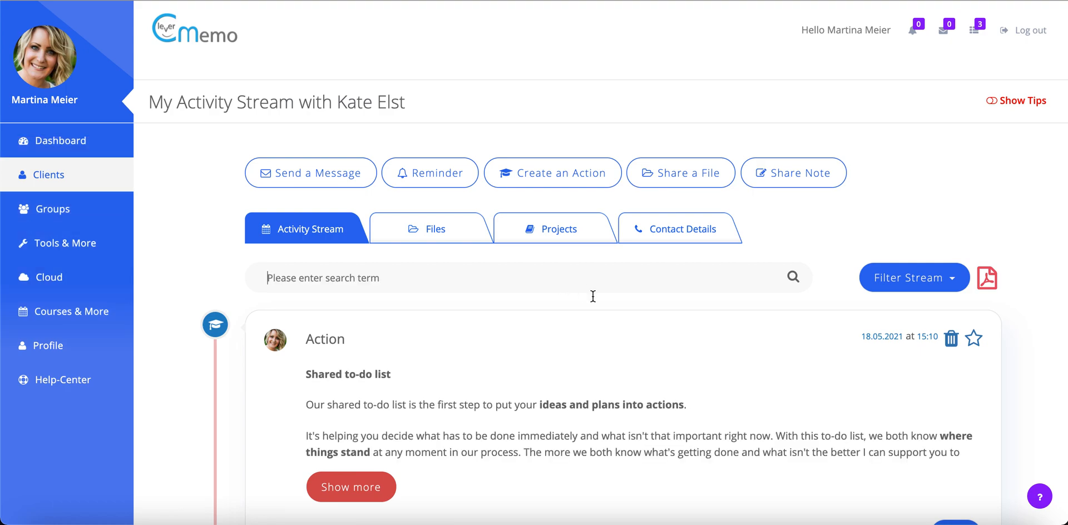
Expand the Shared to-do list post with Show more and read through its to-do sections
left_click(351, 388)
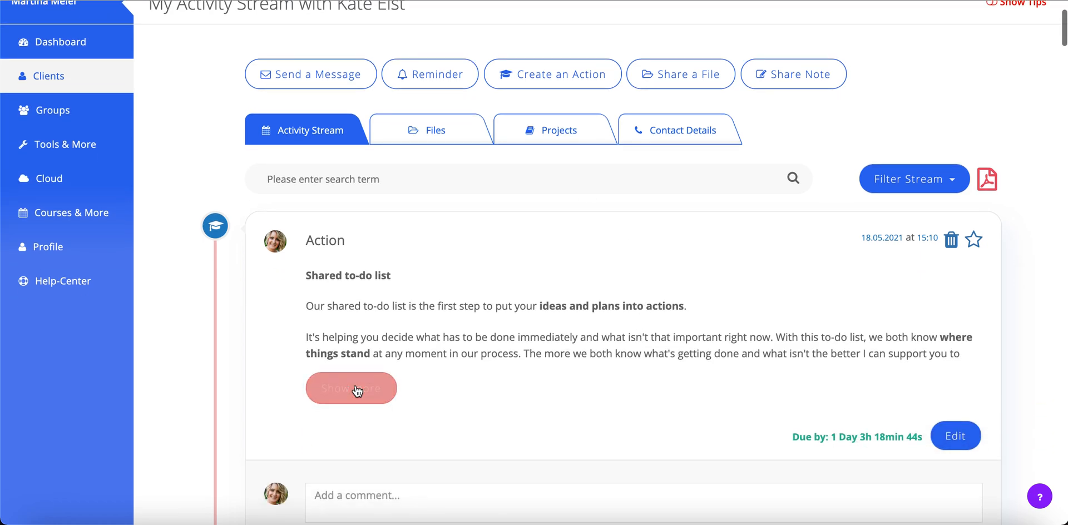
left_click(352, 389)
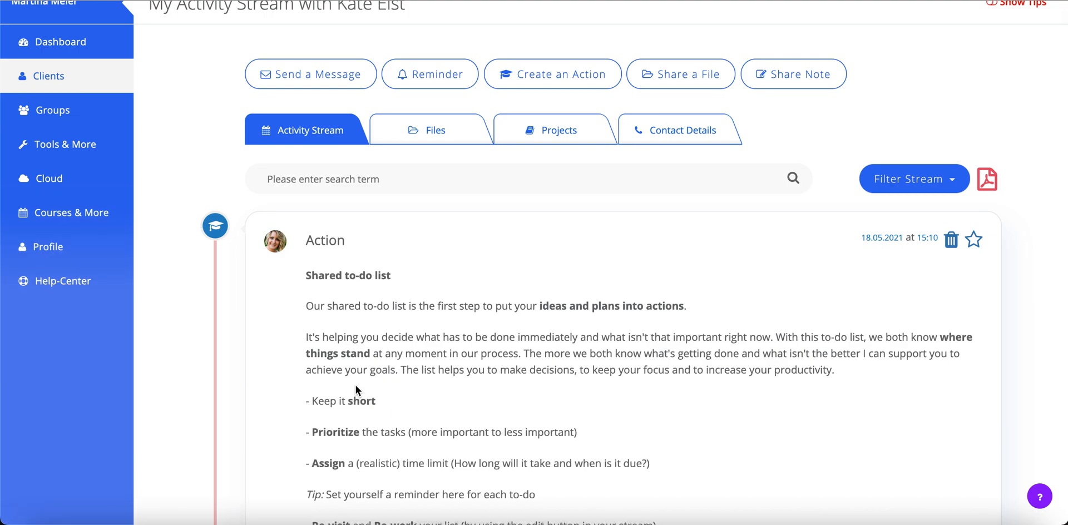
scroll("down", 3)
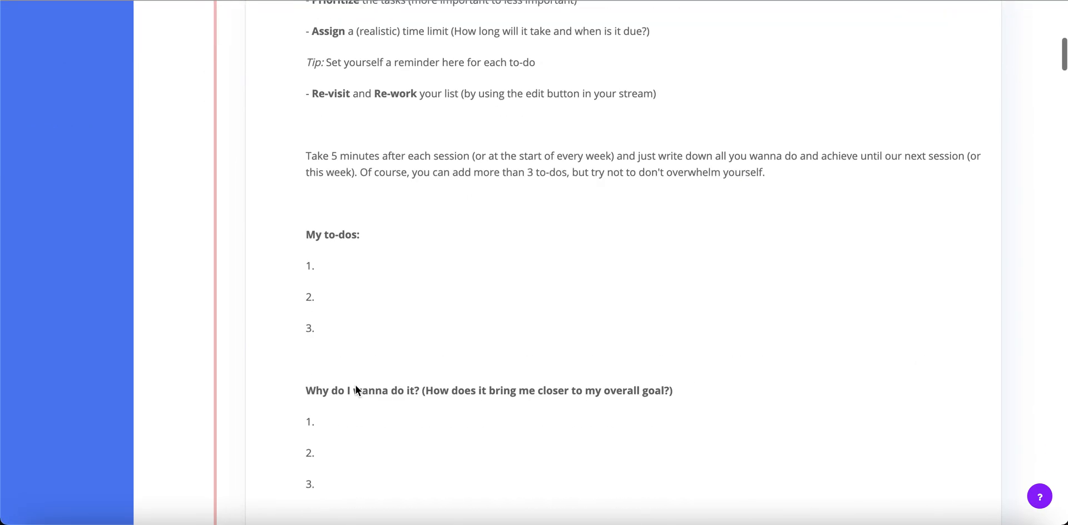
scroll("down", 3)
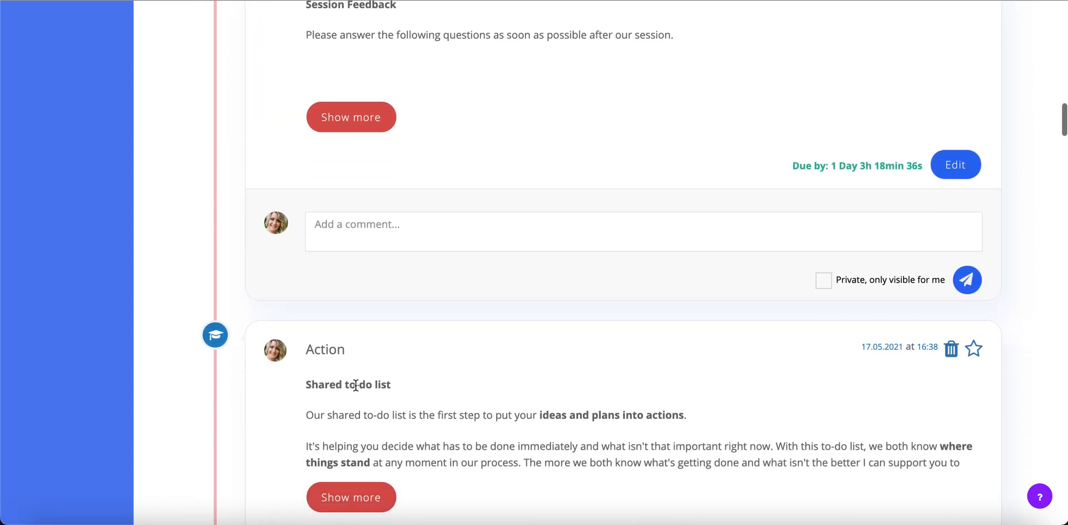
left_click(352, 117)
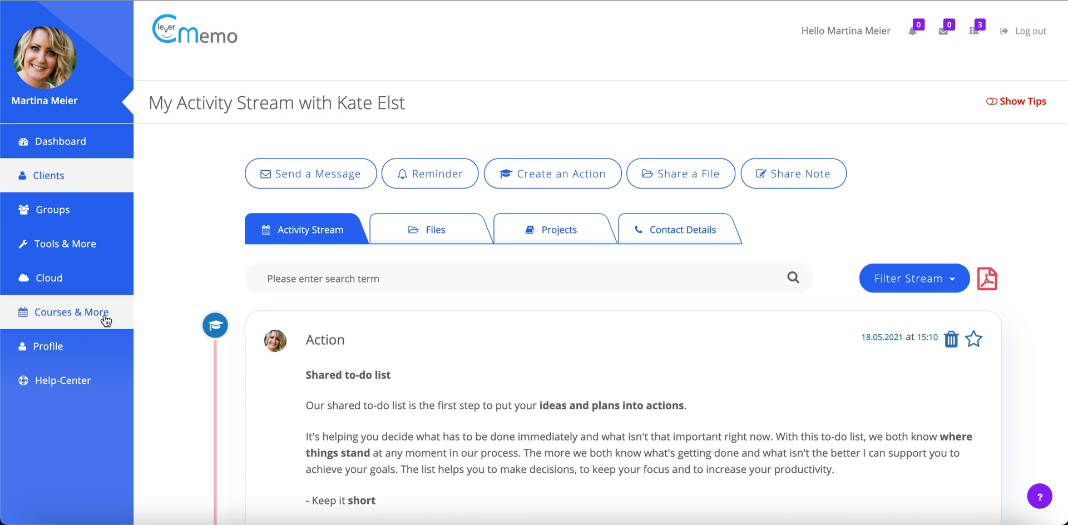
In Courses & More, create a course from the Client Onboarding template
left_click(71, 312)
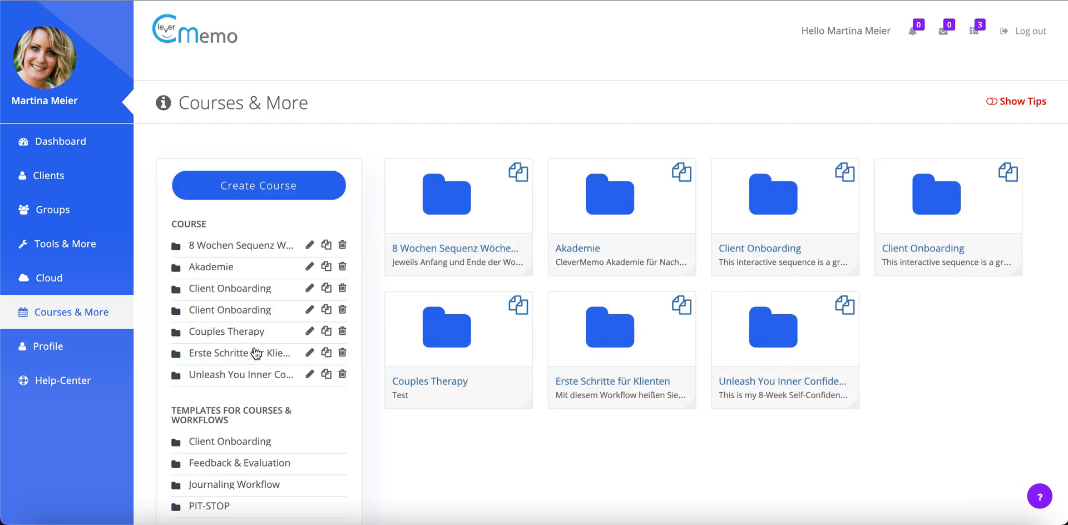
scroll("down", 3)
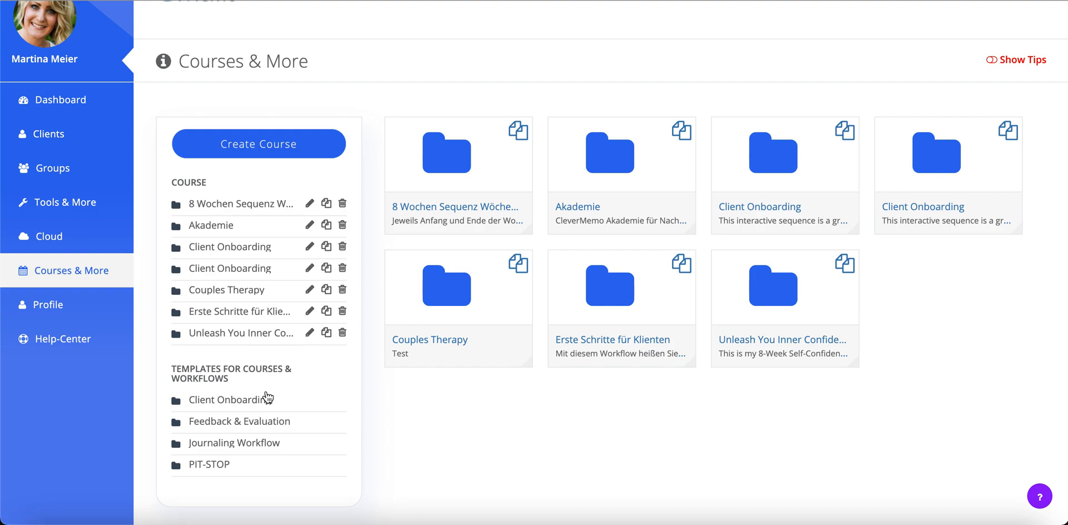
mouse_move(234, 425)
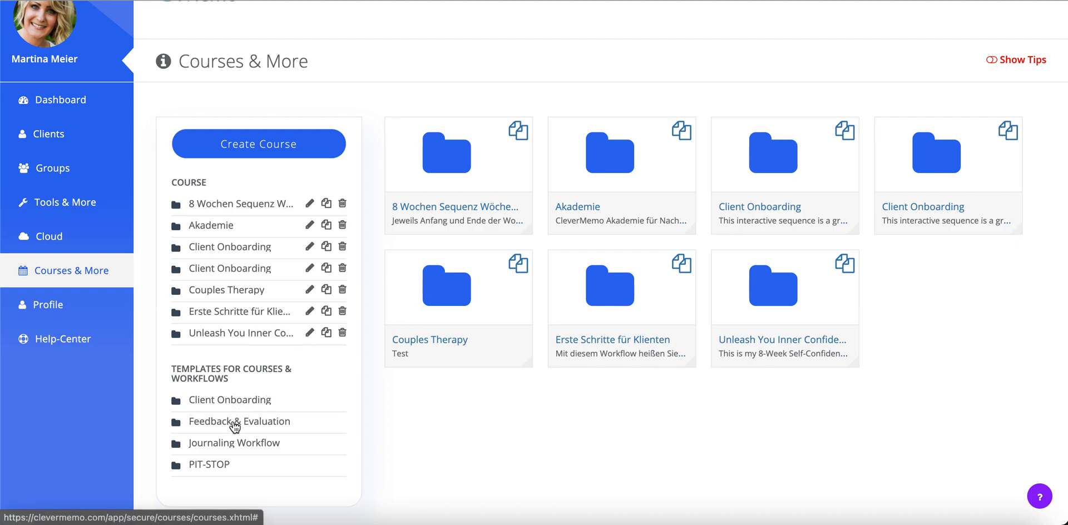
mouse_move(229, 457)
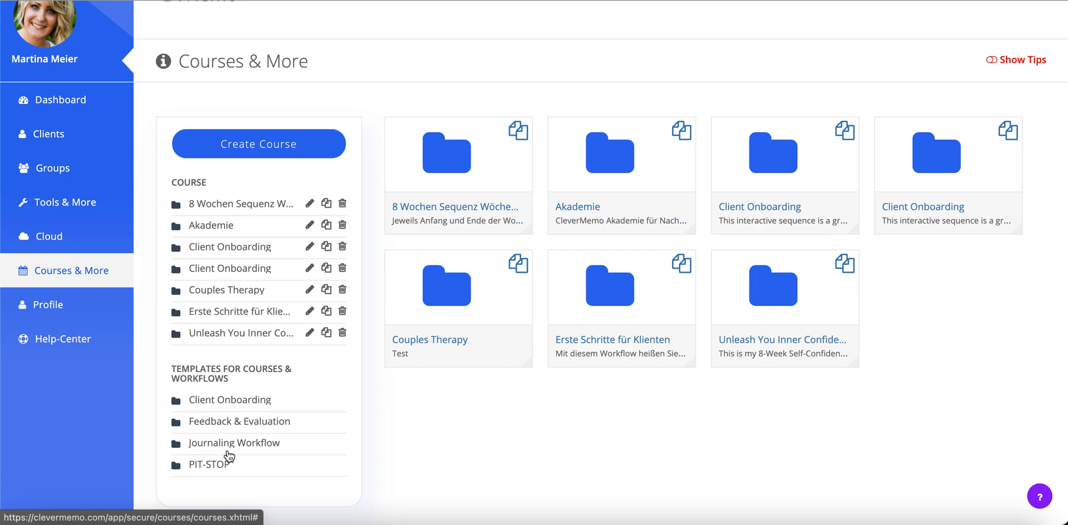
mouse_move(230, 417)
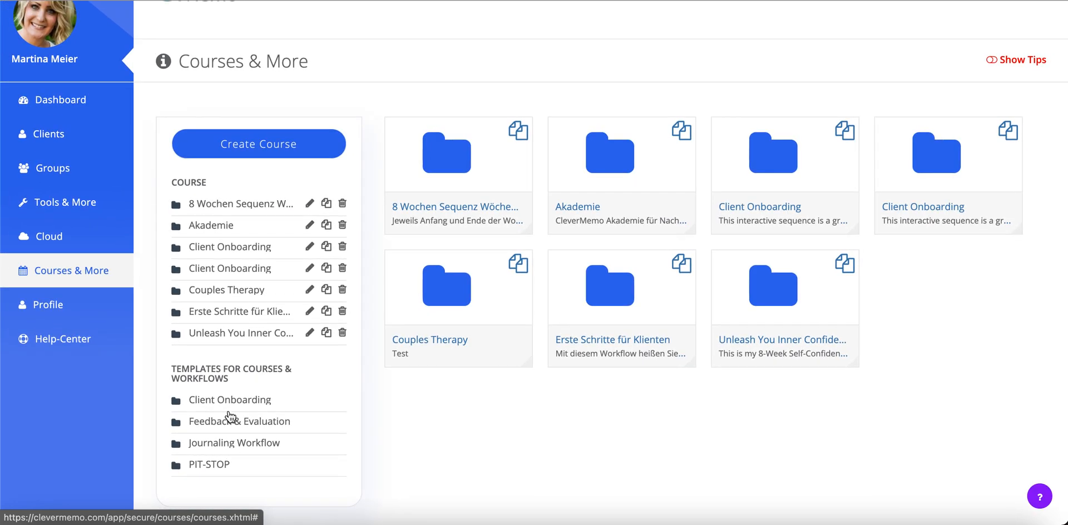
mouse_move(228, 405)
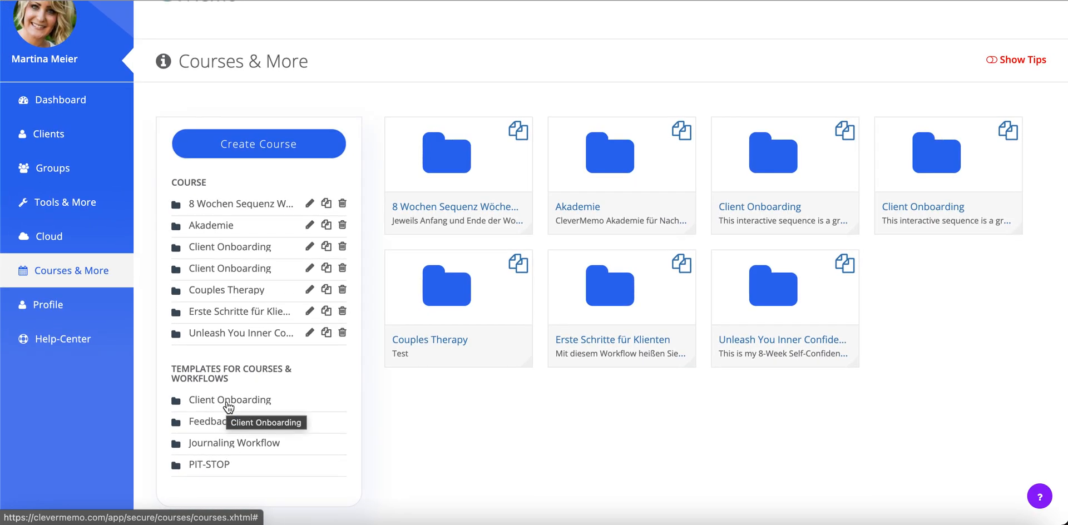
left_click(229, 399)
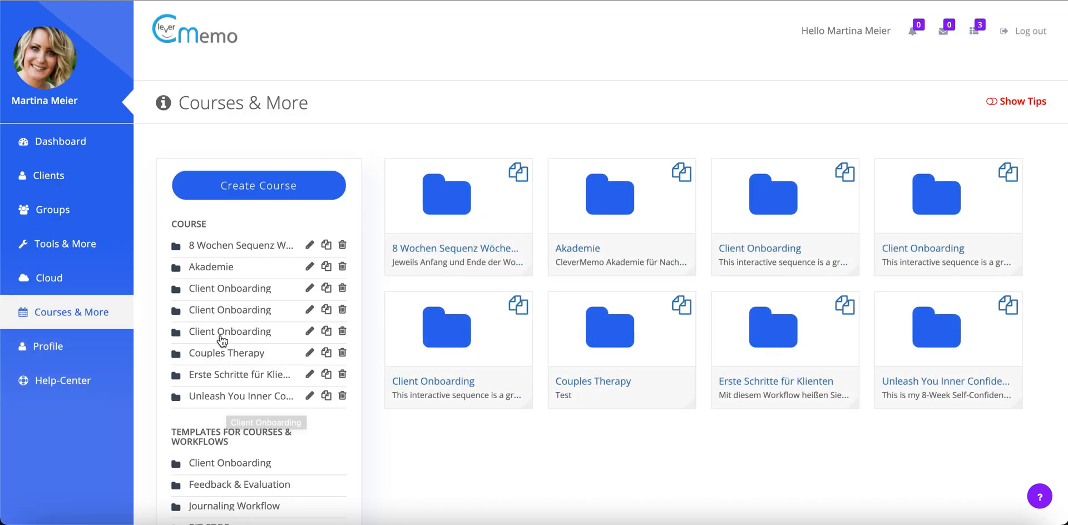
Open the new Client Onboarding course and continue past its contents to the participants step
left_click(229, 332)
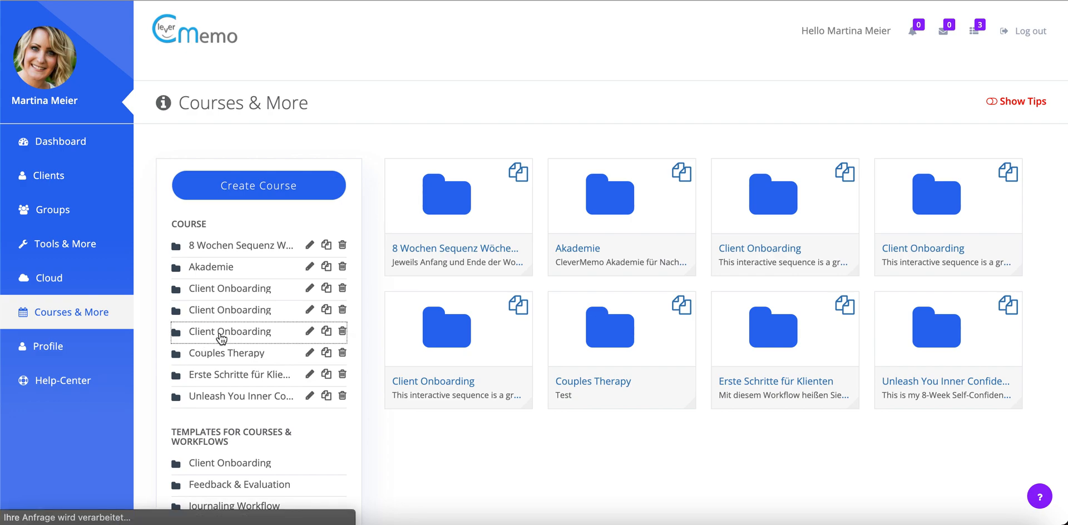
left_click(229, 331)
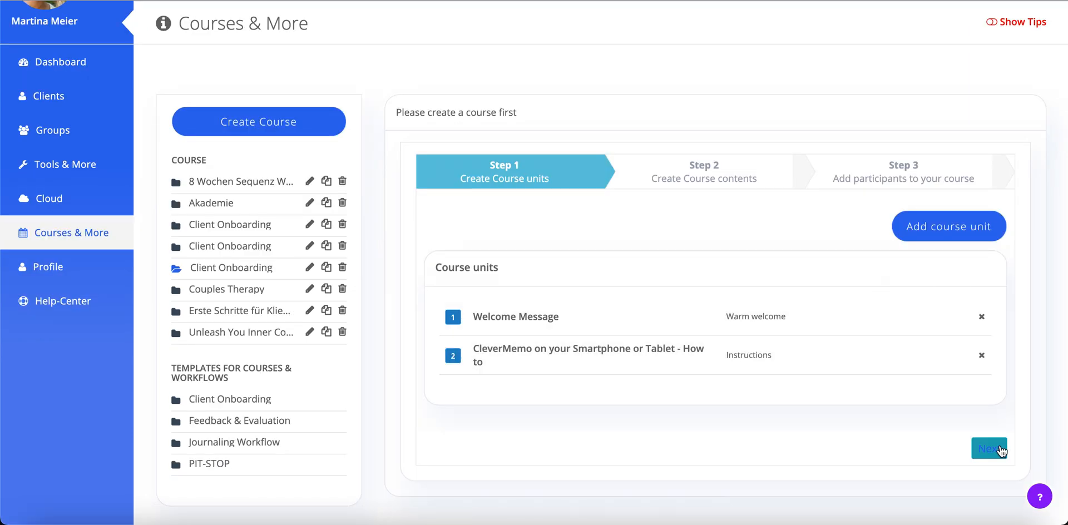
left_click(989, 448)
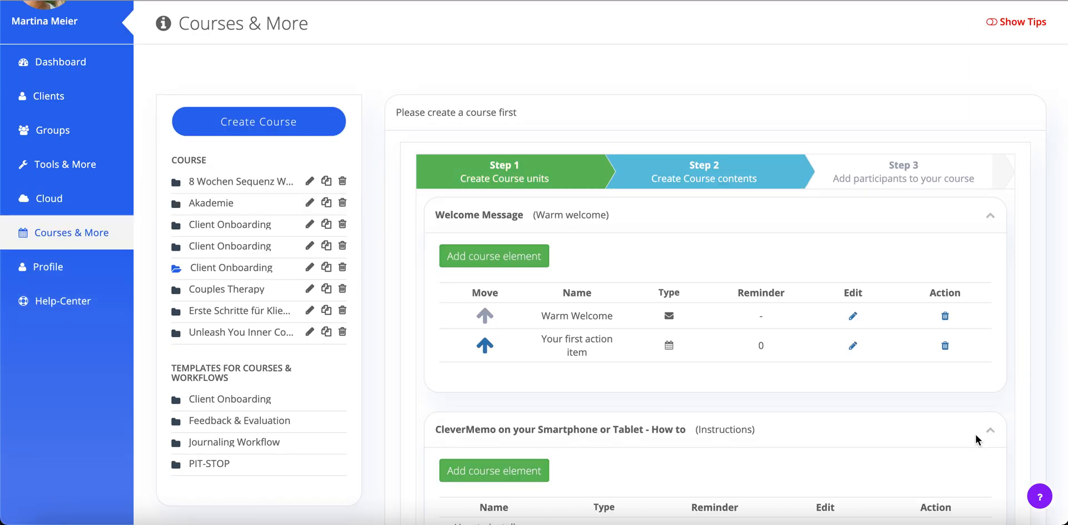
scroll("down", 3)
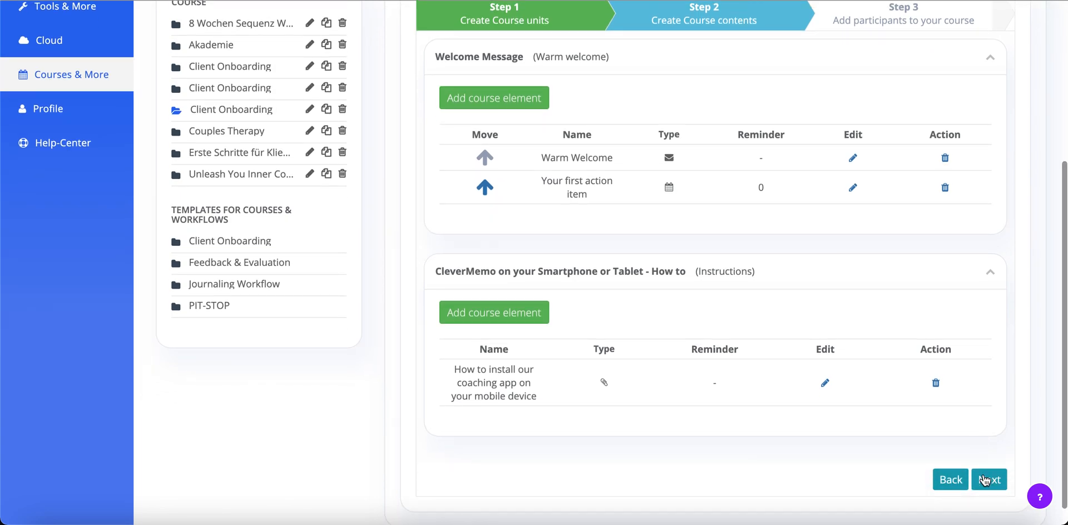
left_click(989, 478)
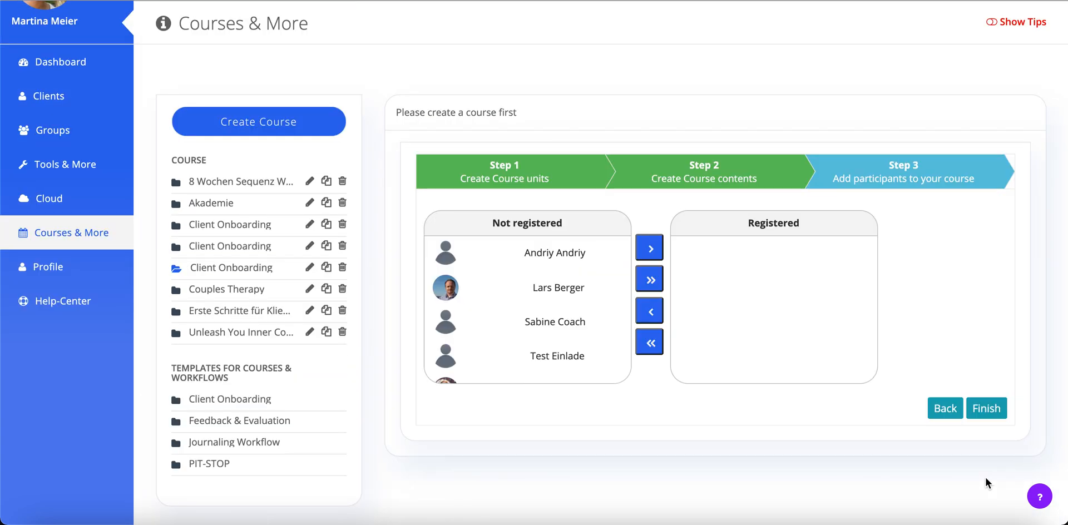
scroll("down", 3)
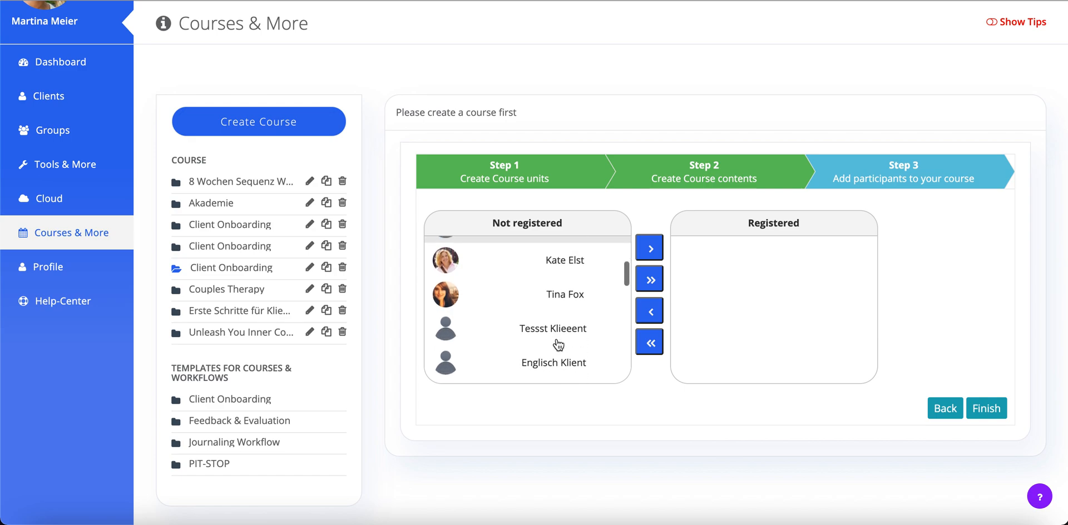
scroll("down", 3)
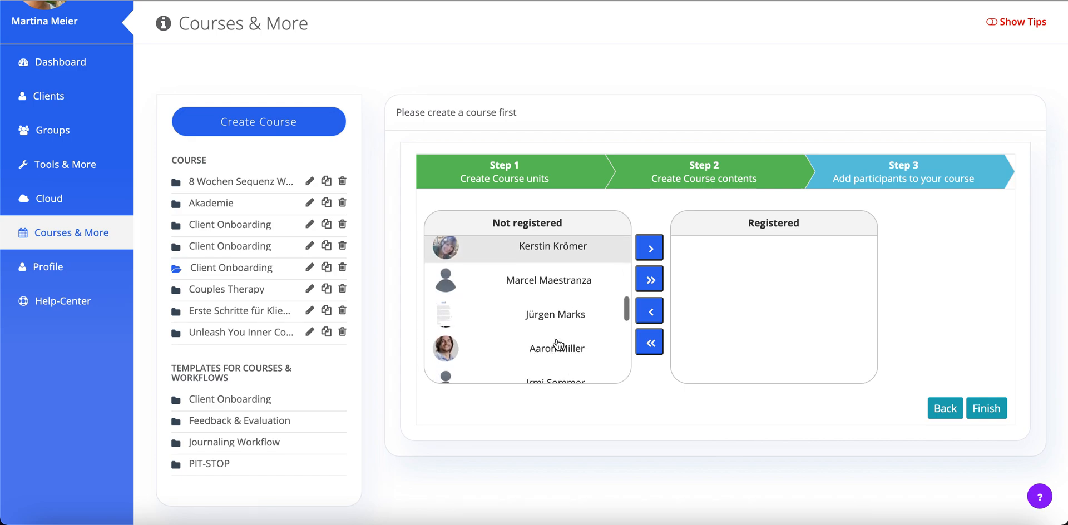
left_click(557, 348)
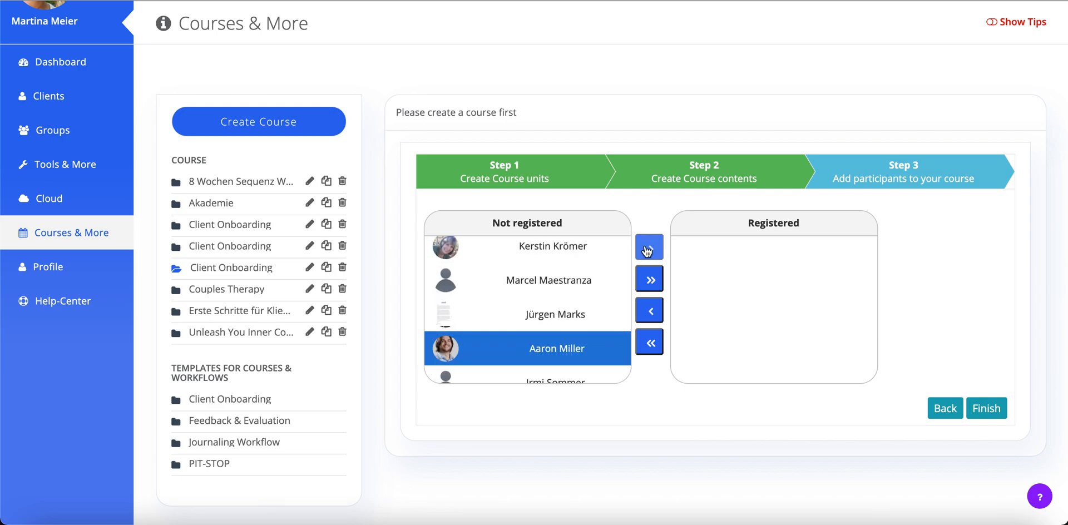
left_click(650, 247)
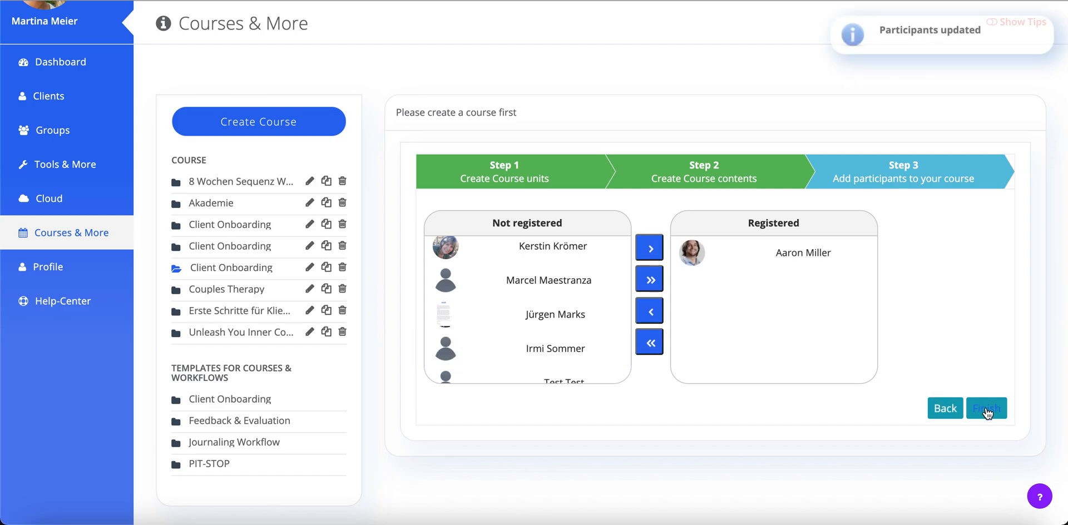
left_click(985, 408)
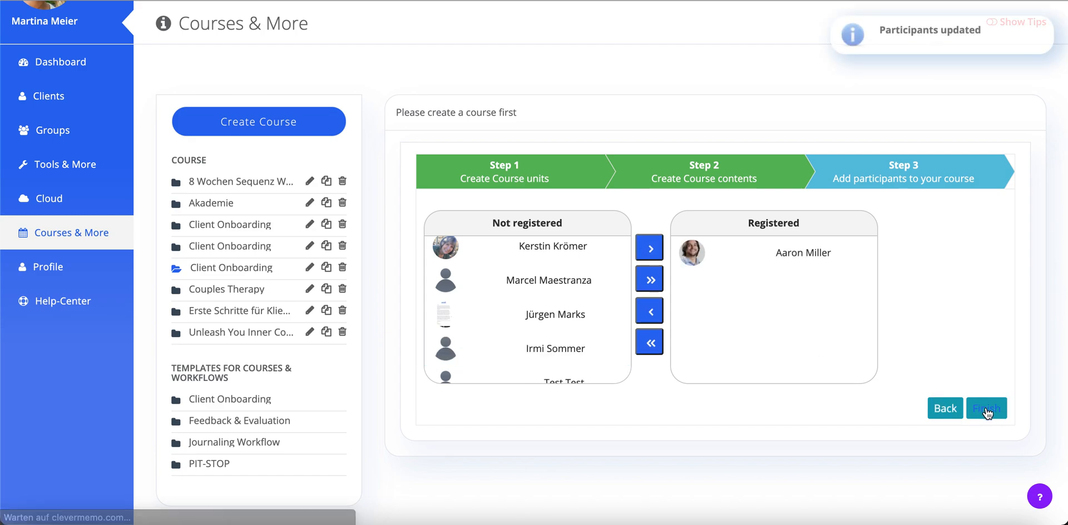
left_click(986, 409)
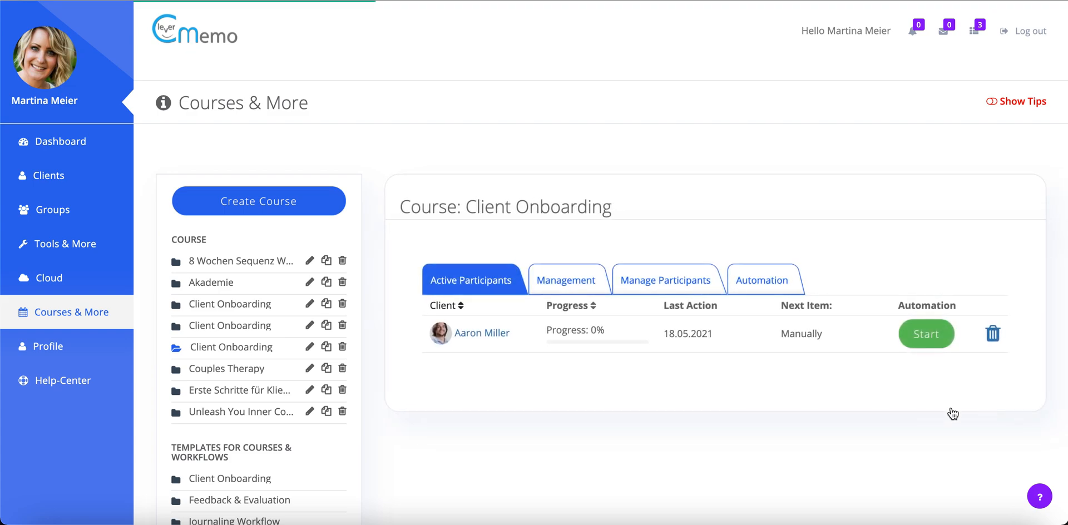
mouse_move(924, 339)
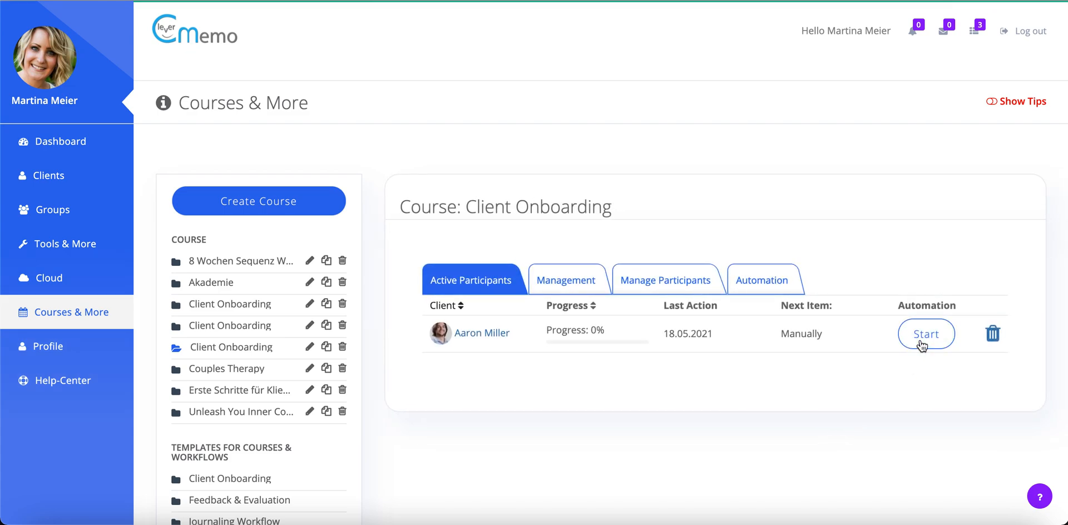
left_click(926, 334)
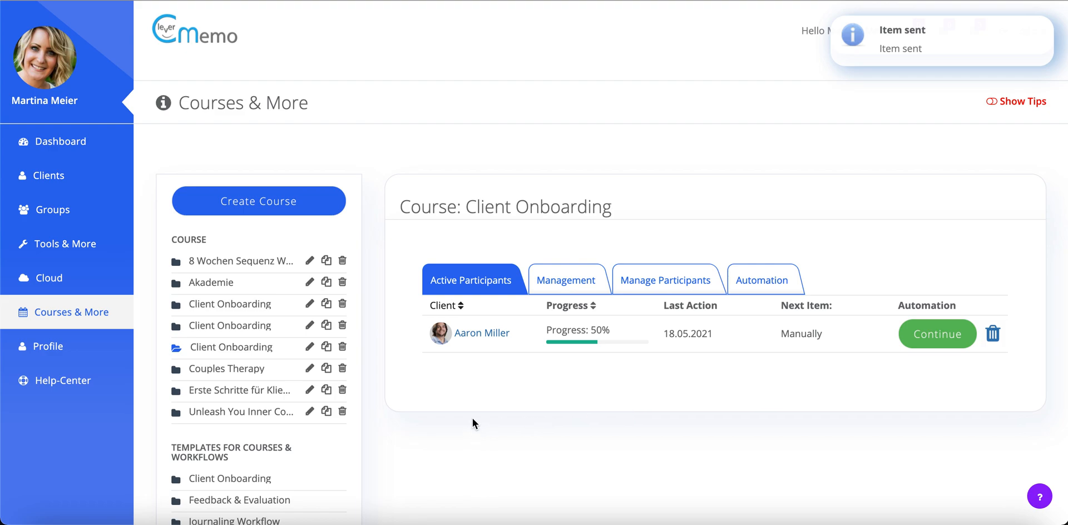
mouse_move(561, 345)
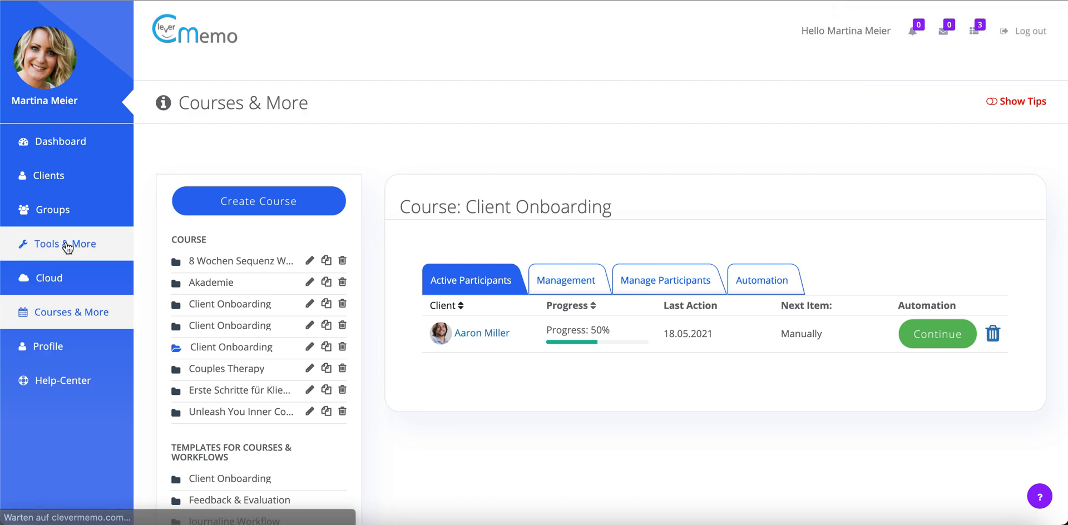
Browse the Tool-Shop toolkits in Tools & More, then return to the Templates collection
left_click(64, 243)
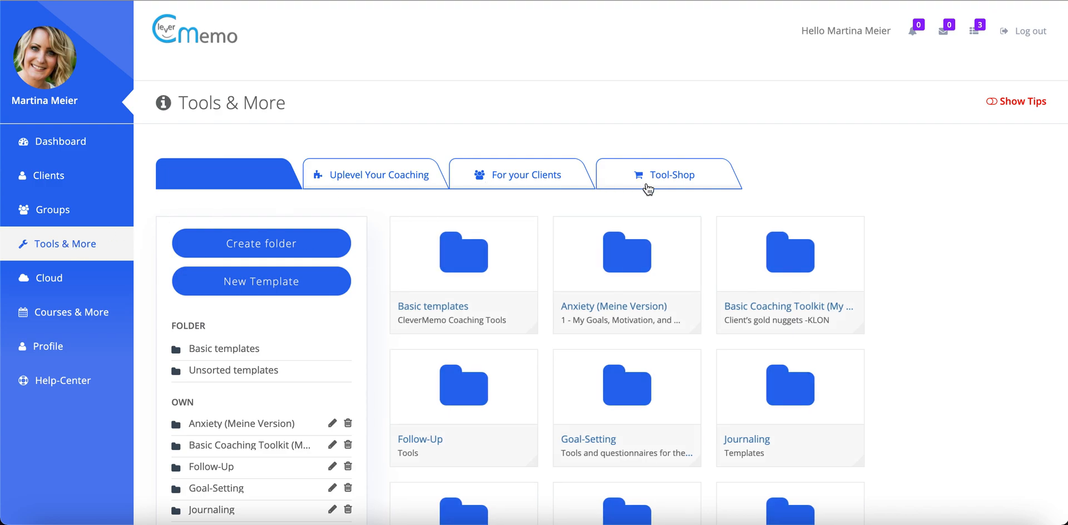
left_click(673, 175)
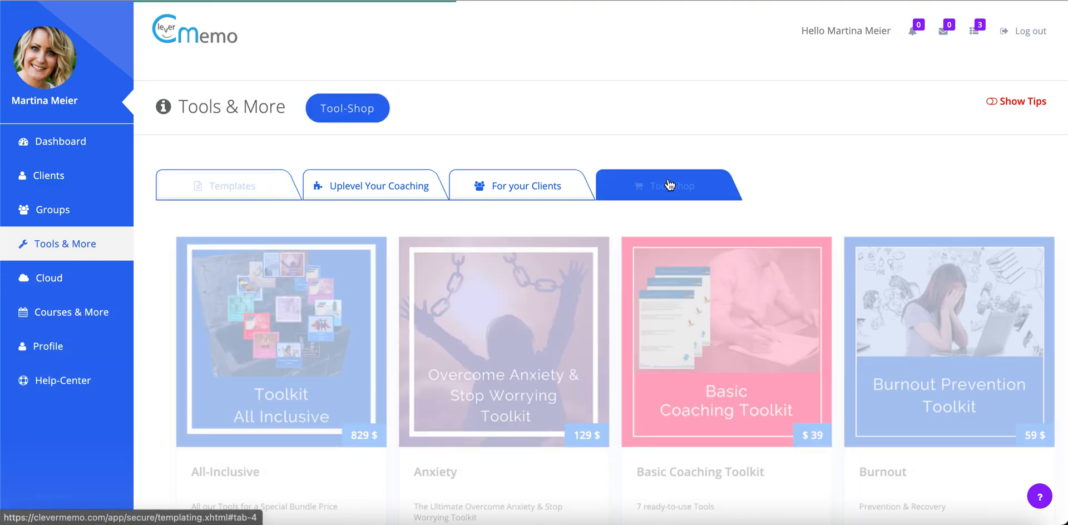
scroll("down", 3)
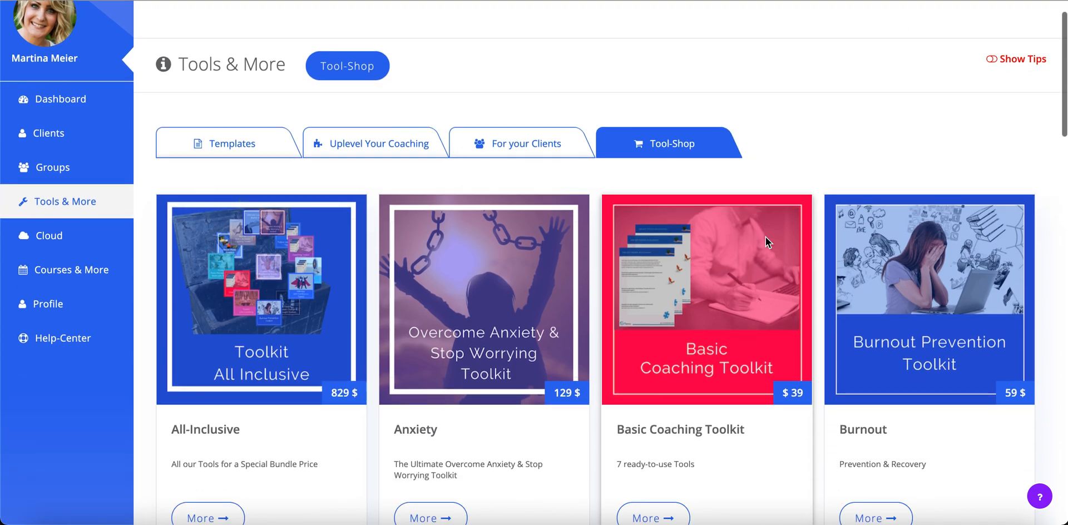
scroll("down", 3)
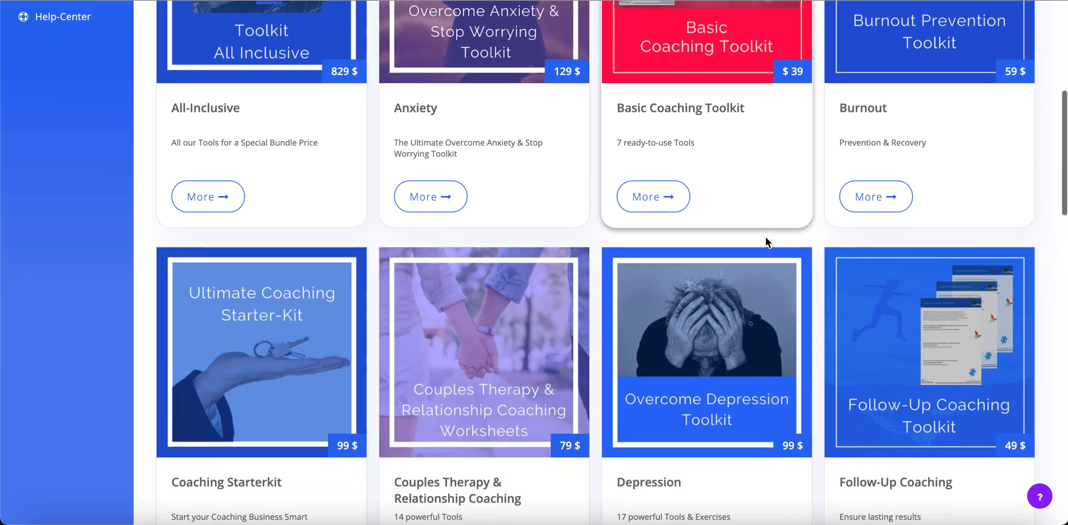
scroll("down", 3)
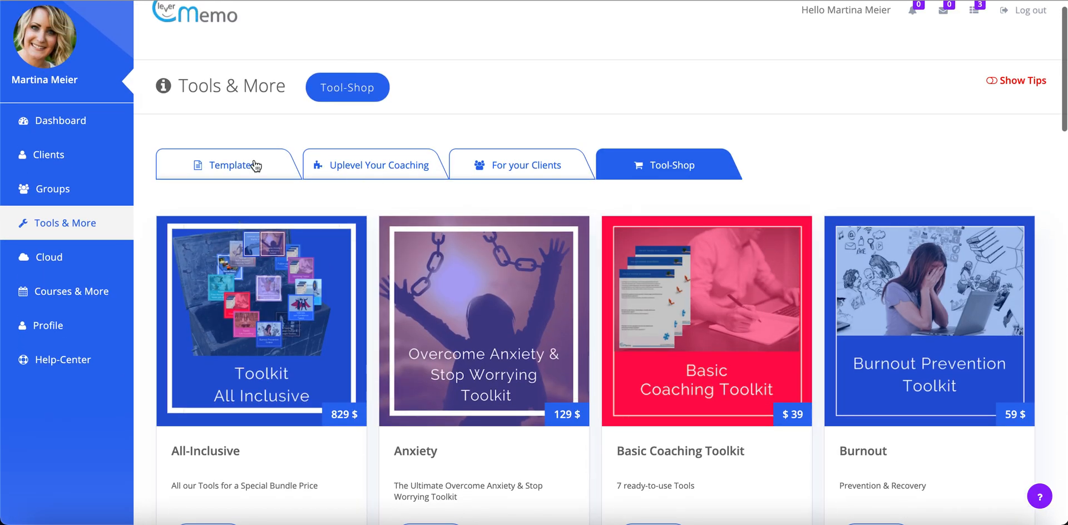
left_click(229, 164)
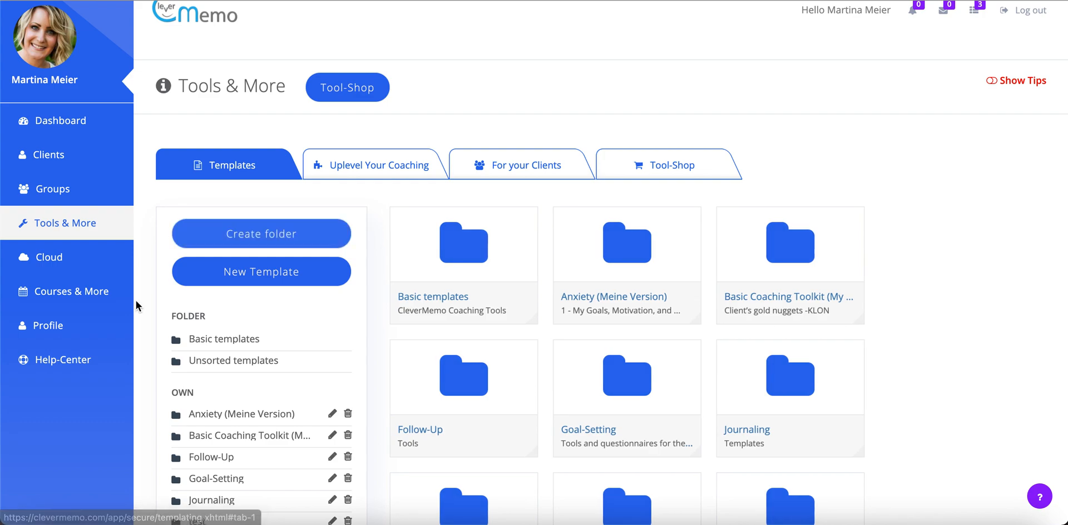
mouse_move(51, 334)
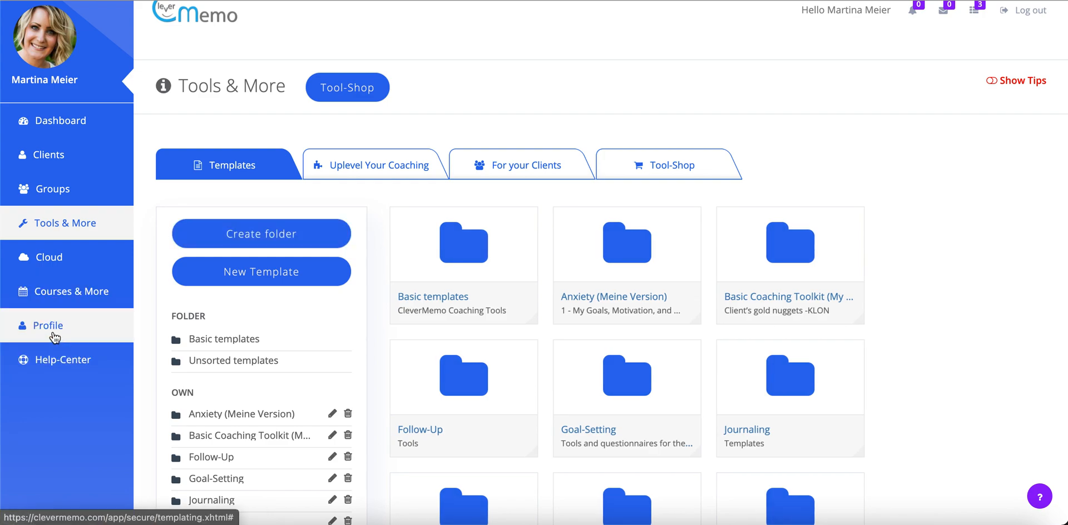
In Profile > White Labeling, pick green 289C28 as the main color
left_click(49, 324)
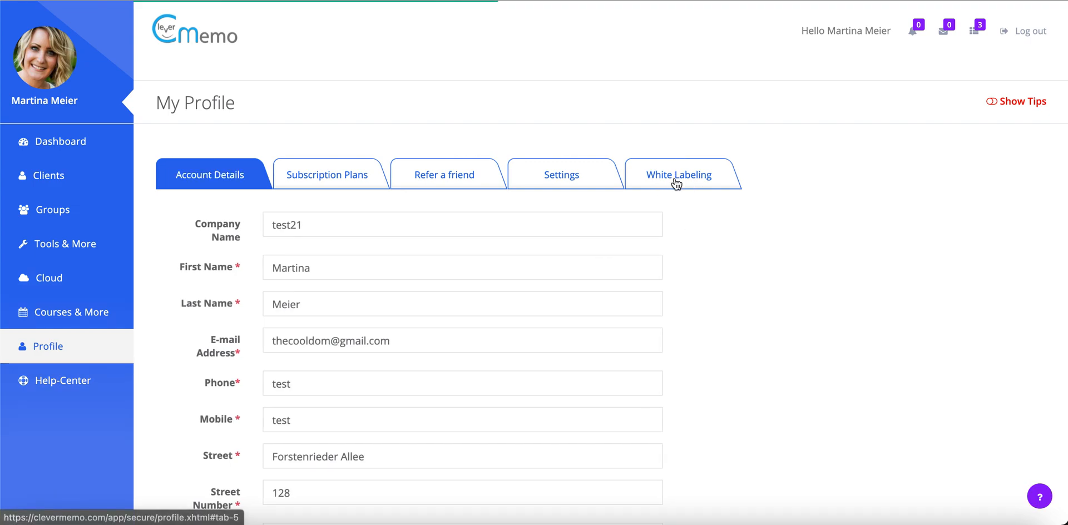
left_click(679, 174)
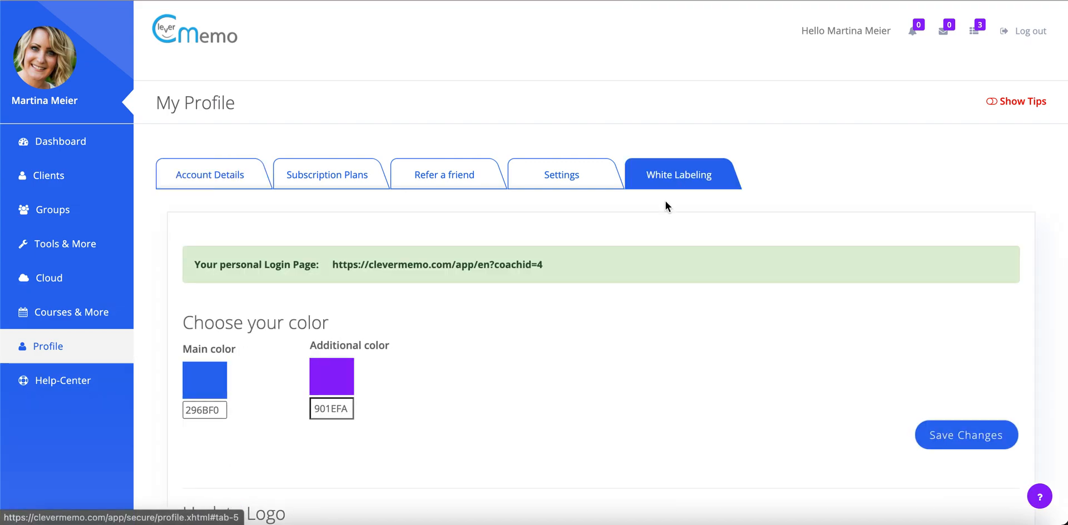
scroll("down", 3)
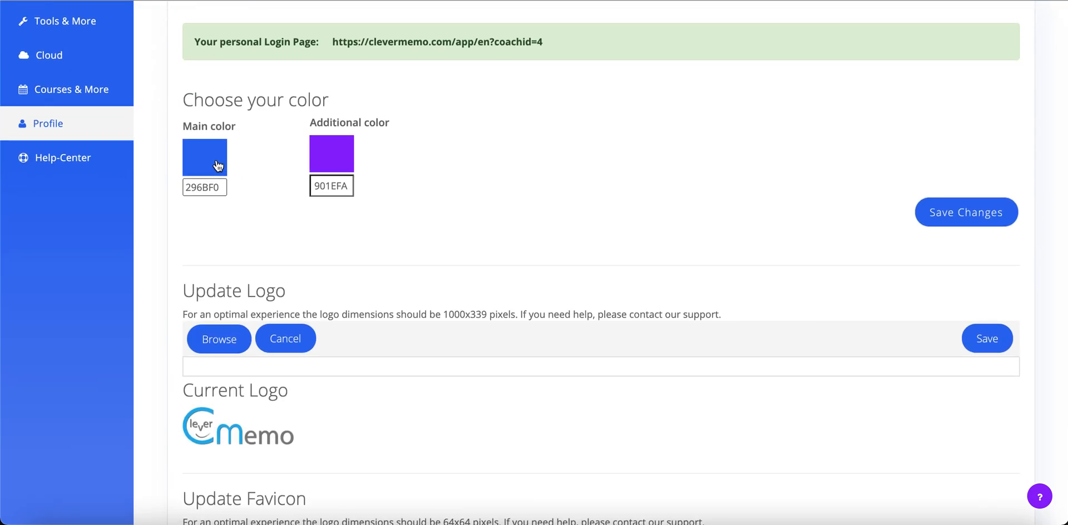
left_click(205, 158)
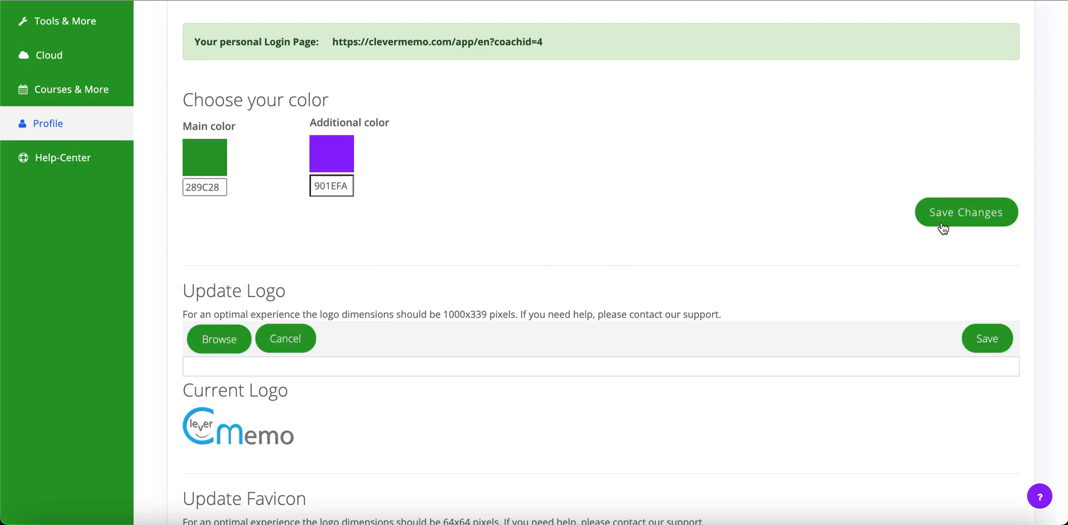
mouse_move(414, 346)
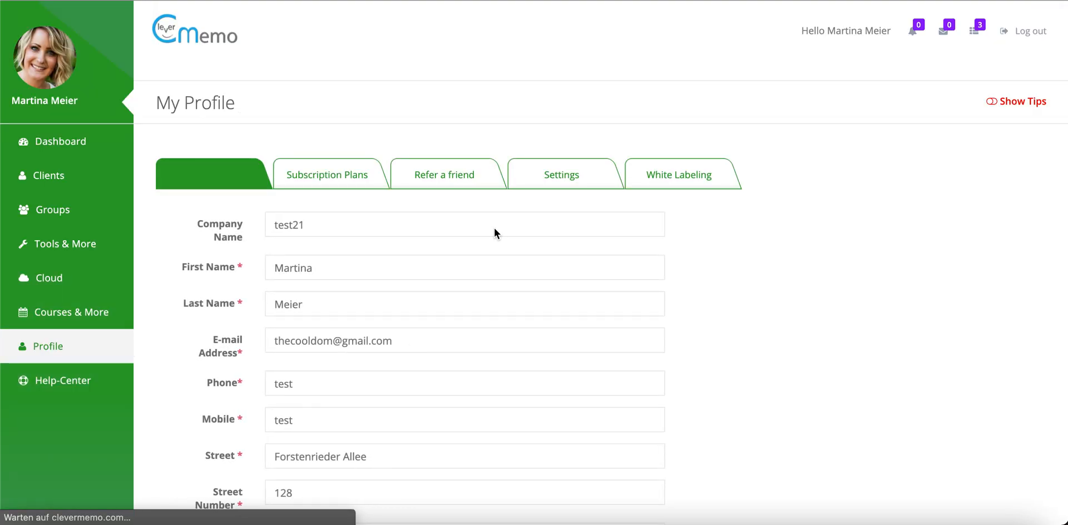
Choose logo.jpg as the new account logo in White Labeling
left_click(679, 175)
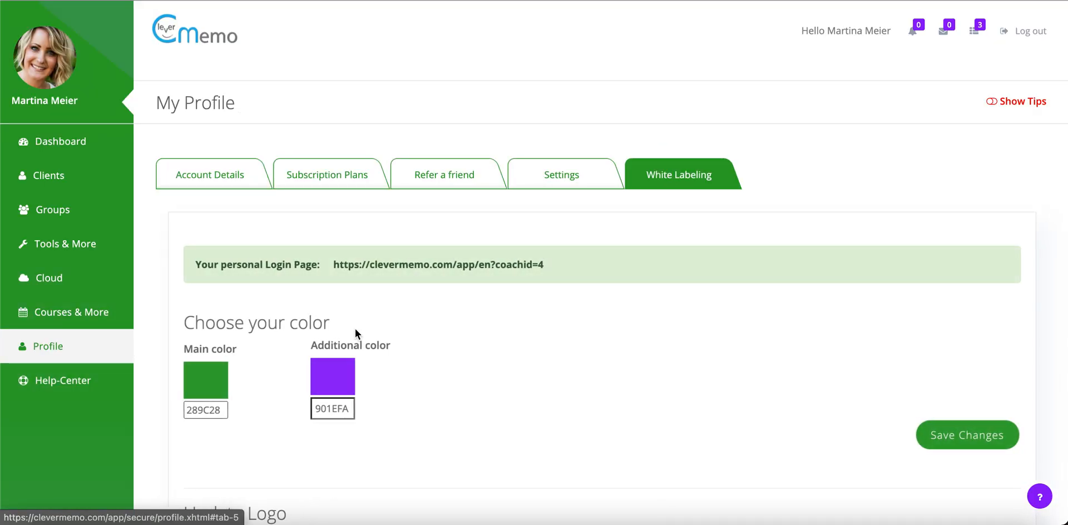
scroll("down", 3)
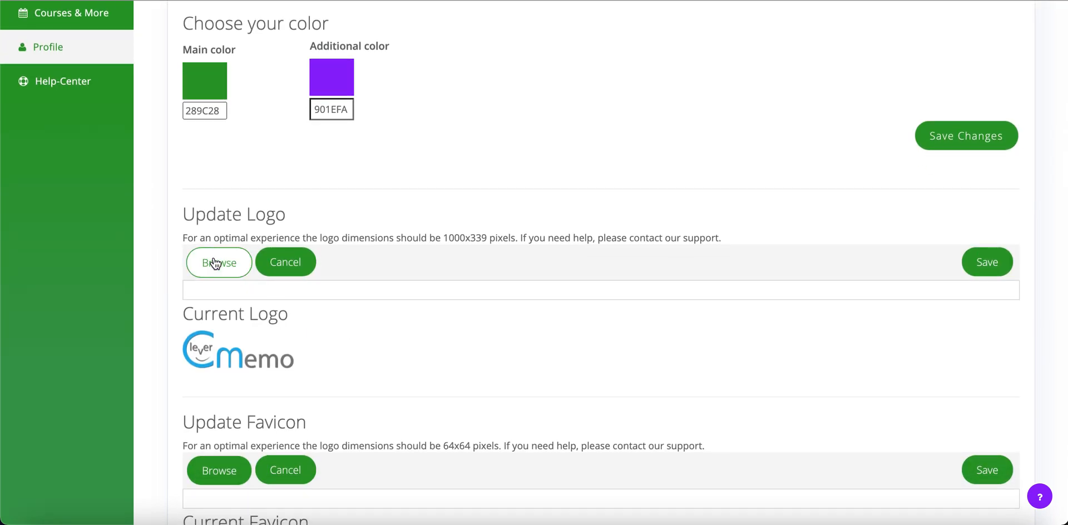
left_click(218, 263)
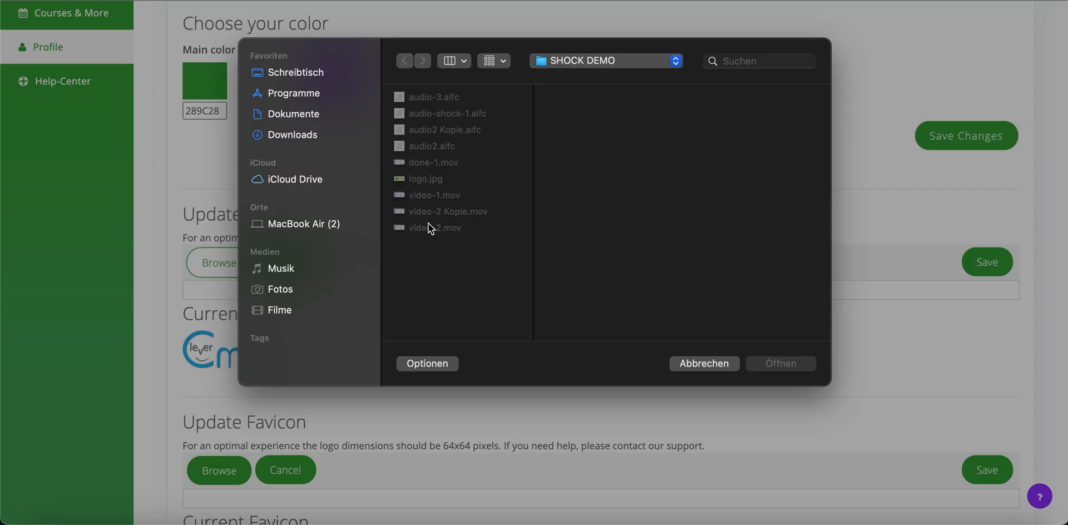
left_click(430, 178)
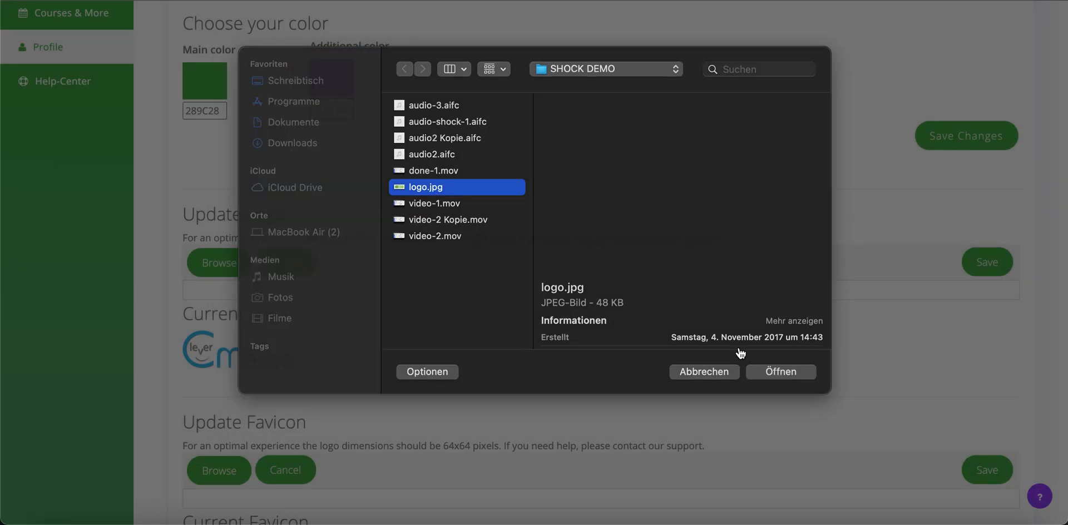
left_click(780, 372)
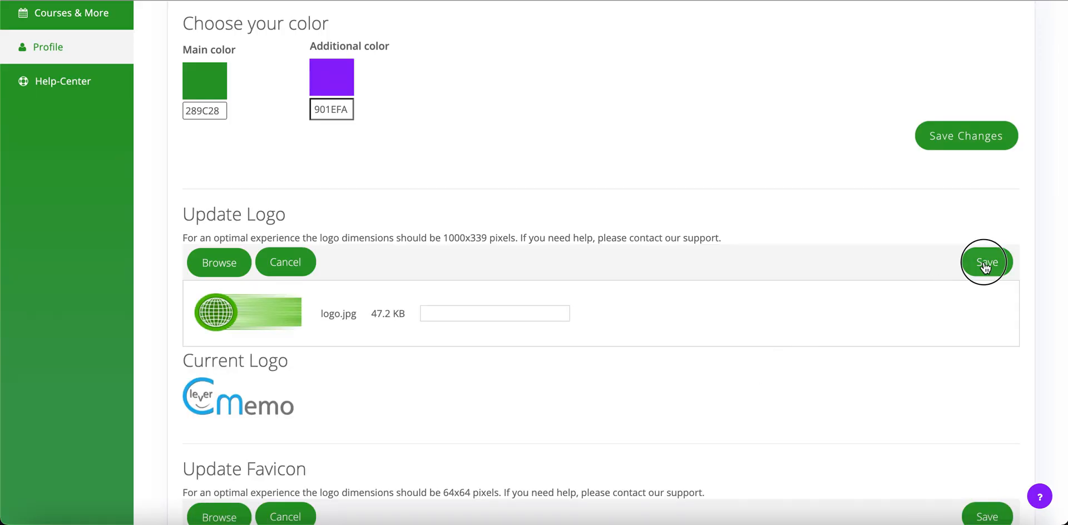
Save the uploaded logo and return to the dashboard showing it in the header
left_click(987, 262)
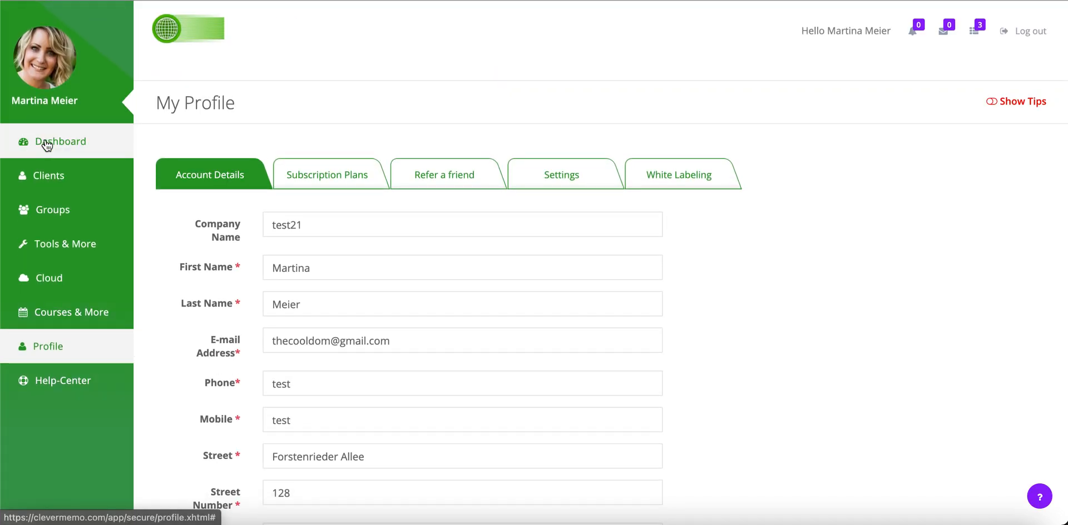
left_click(60, 140)
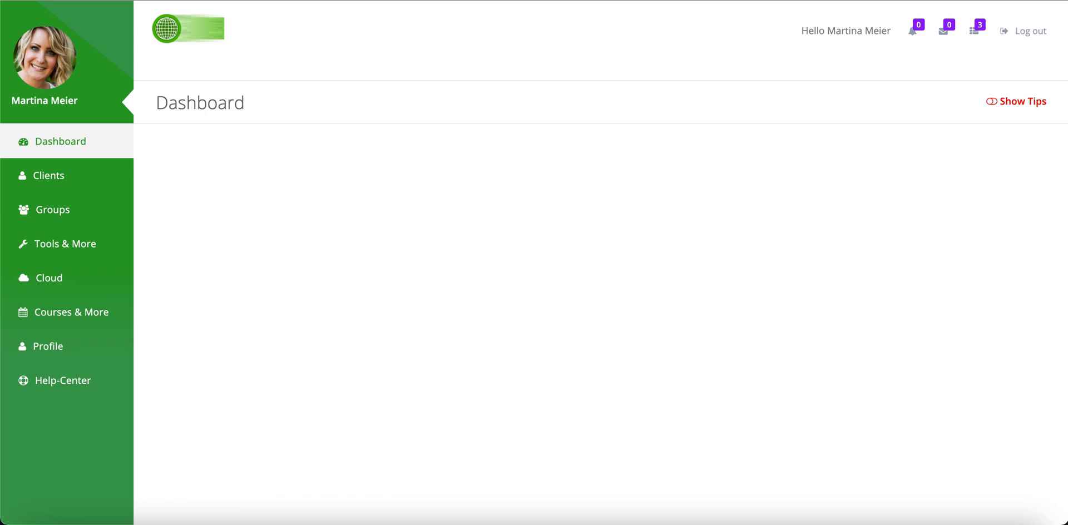